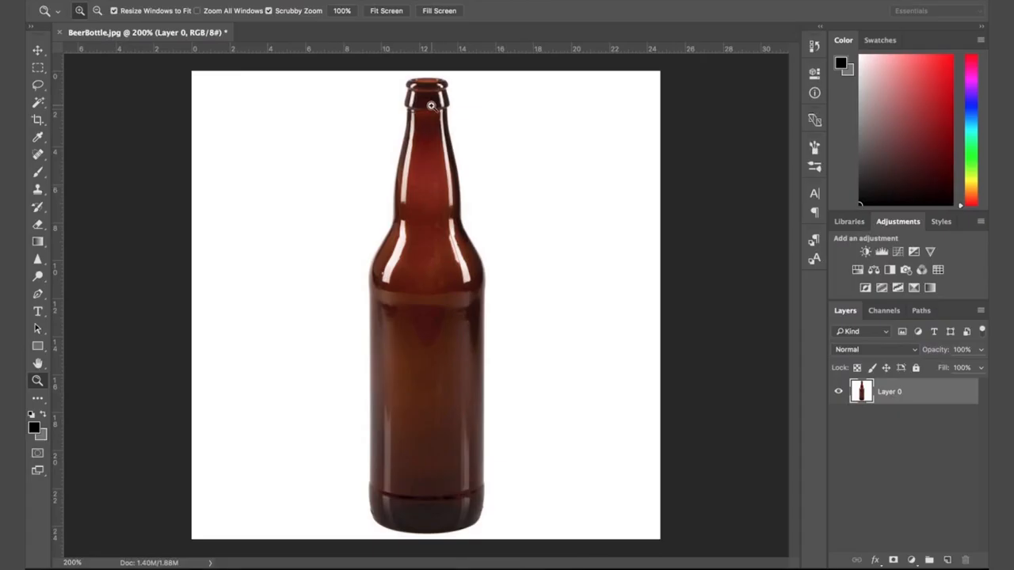
- Zoom into the bottle neck and set a vertical guide on the bottle's exact centre
left_click(431, 105)
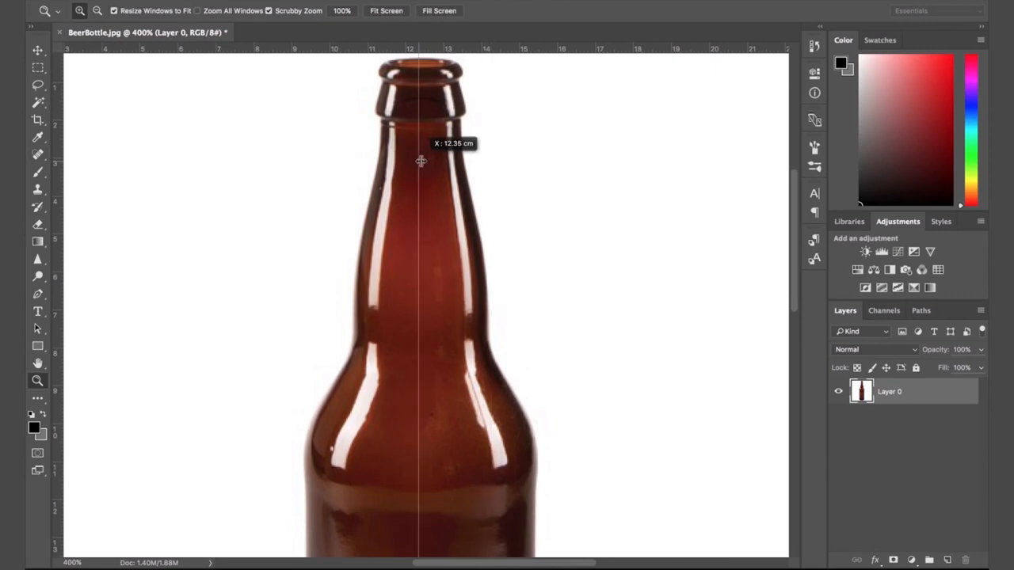
scroll("down", 3)
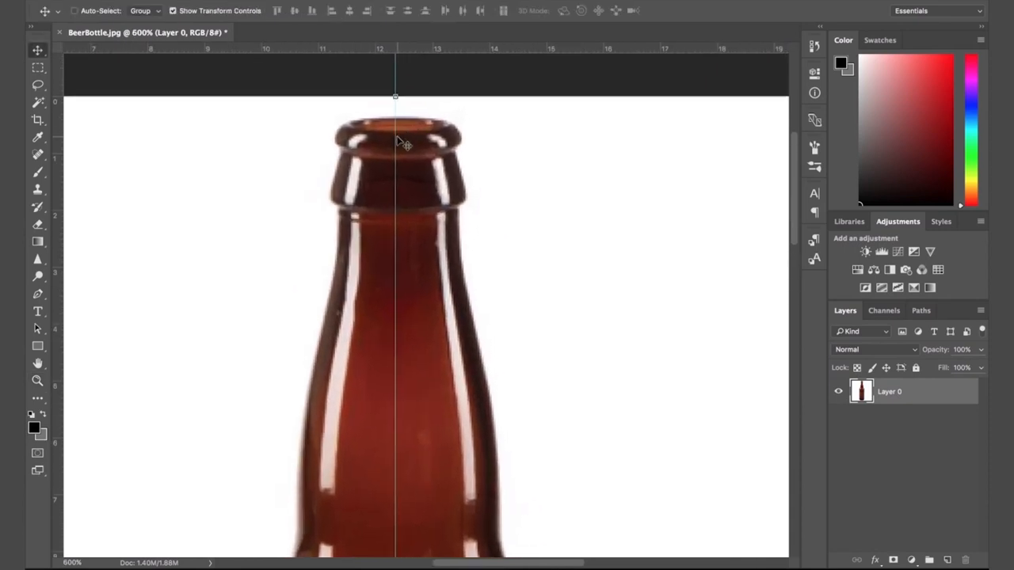
left_click_drag(396, 140, 403, 140)
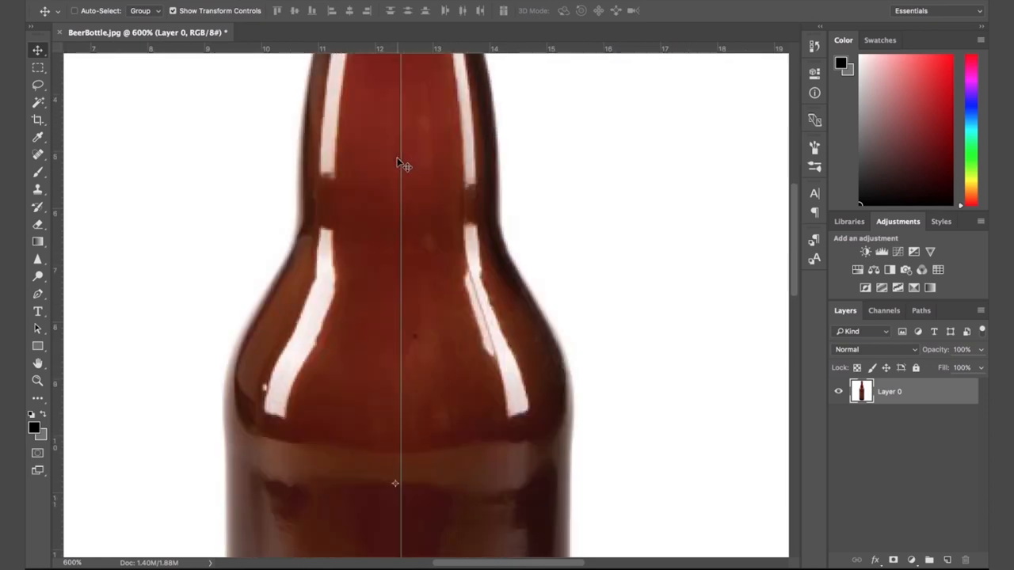
scroll("down", 3)
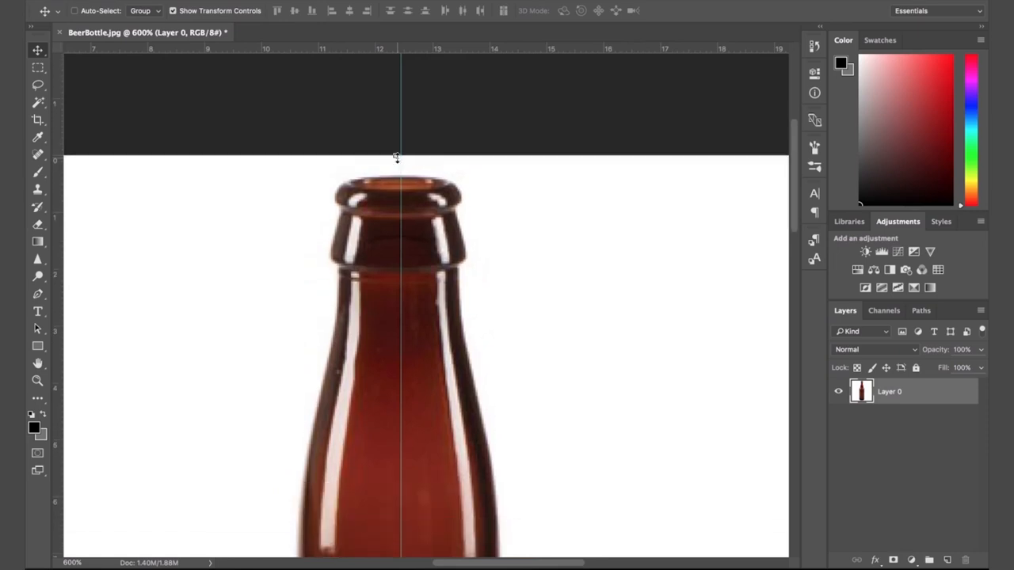
- Mark the rim top with a horizontal guide and start the Pen path along the rim edge
left_click(38, 293)
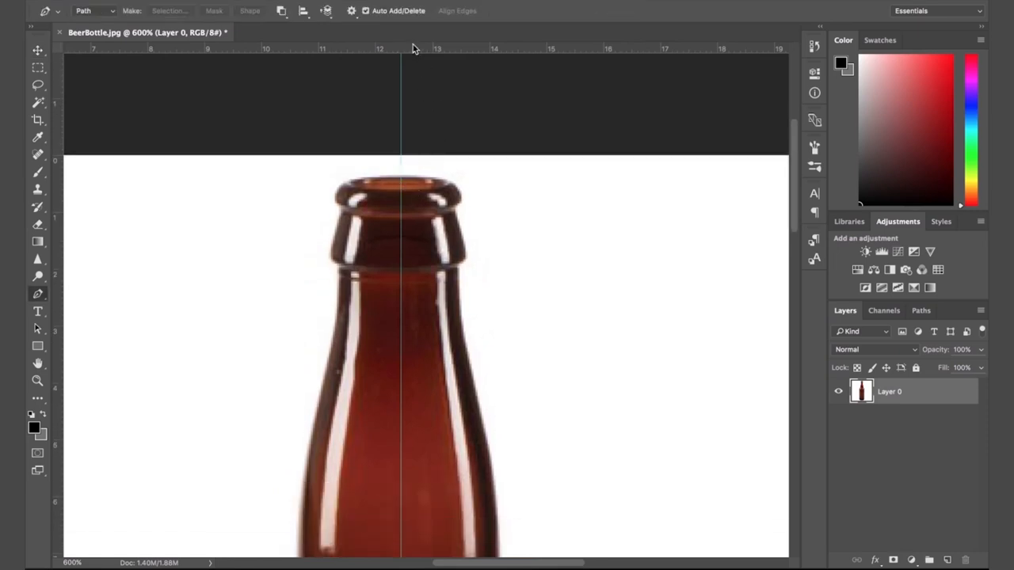
left_click_drag(409, 49, 409, 183)
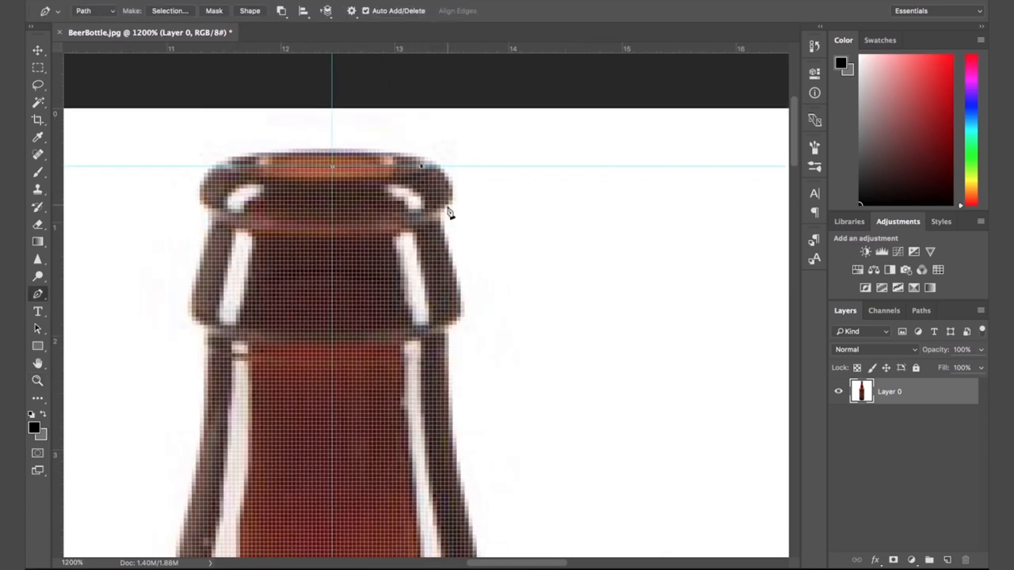
mouse_move(456, 195)
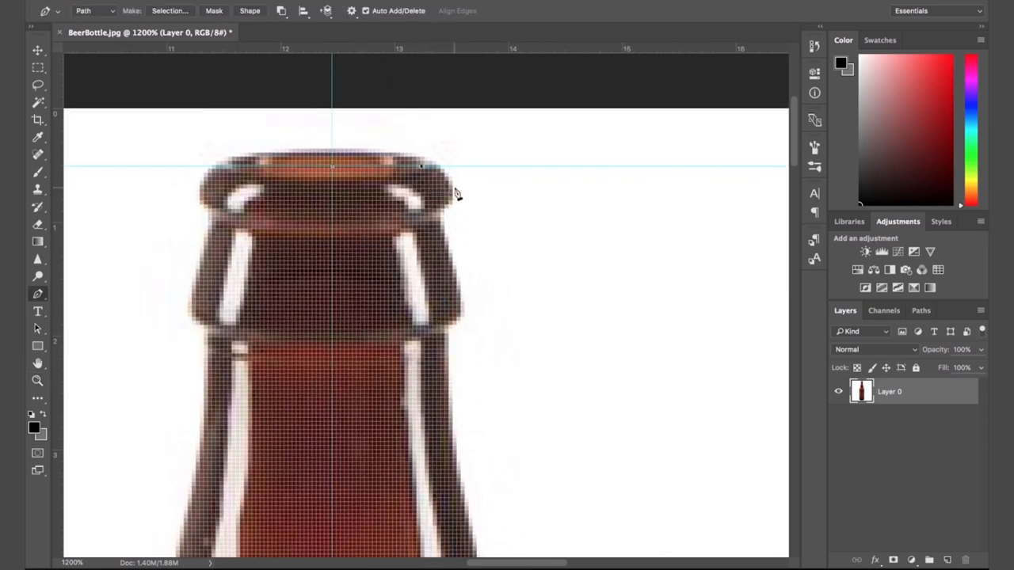
left_click(453, 173)
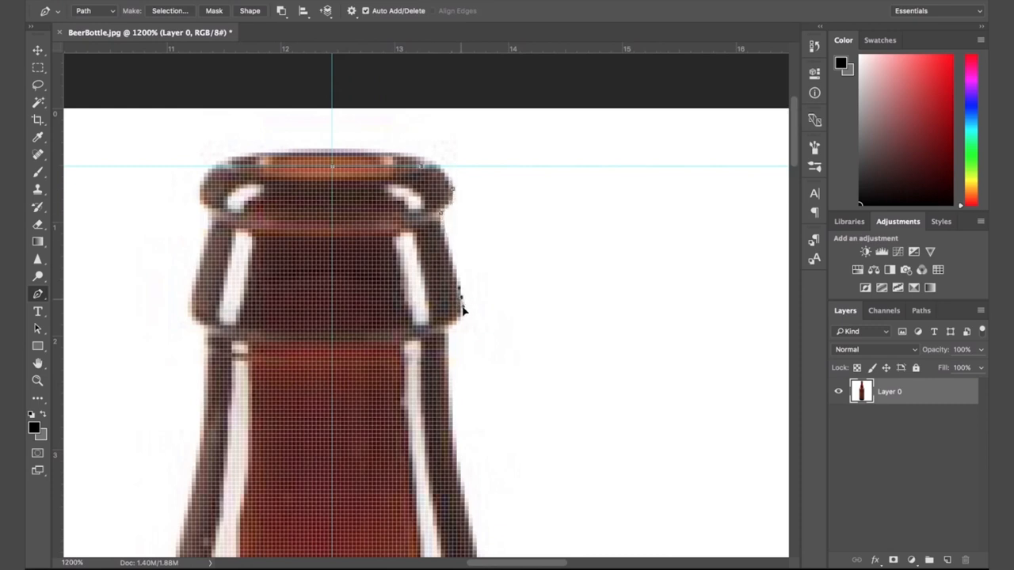
left_click(441, 328)
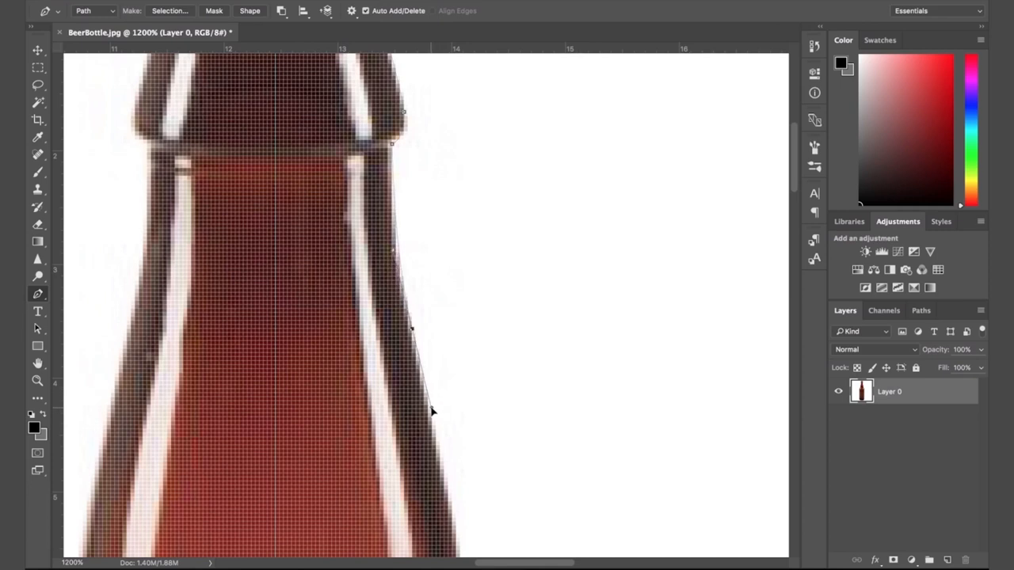
- Continue the path with anchor points down the bottle's right neck edge
scroll("down", 3)
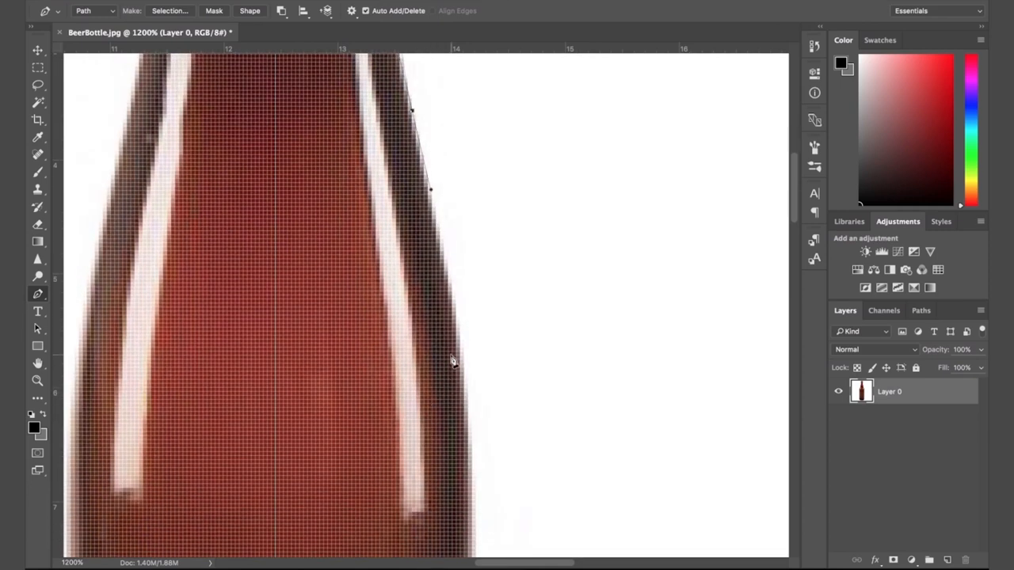
left_click(466, 431)
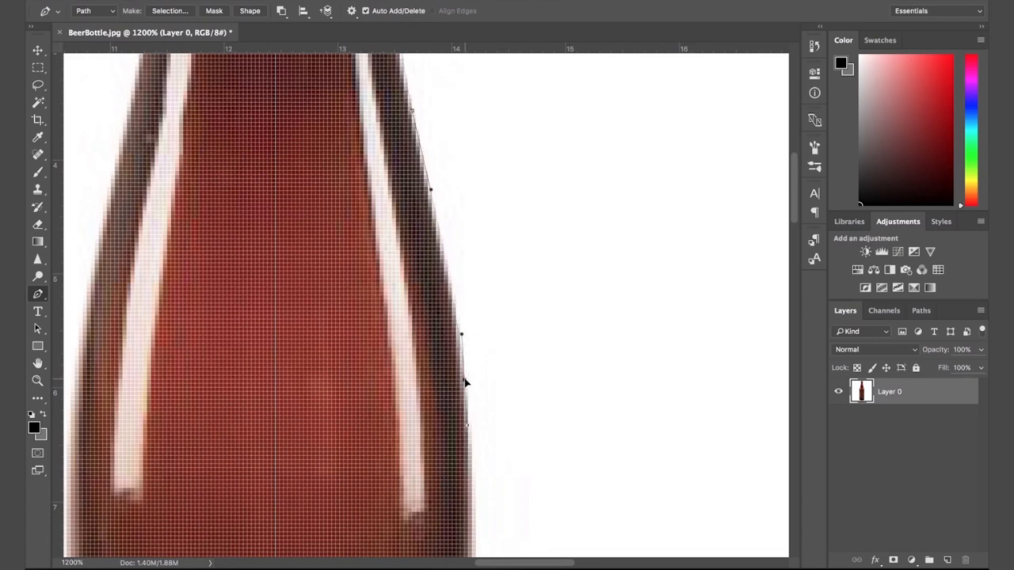
scroll("down", 3)
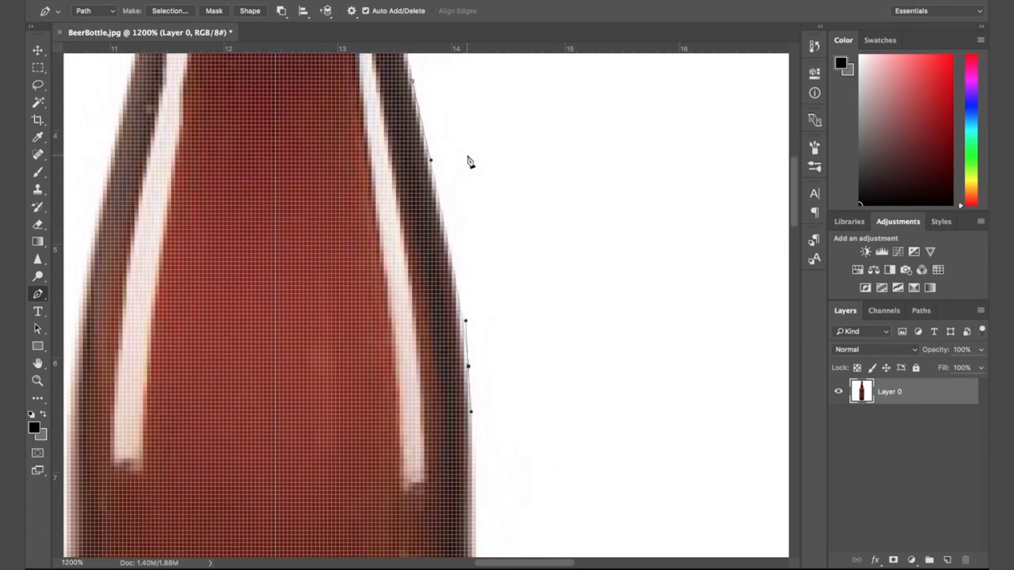
scroll("down", 3)
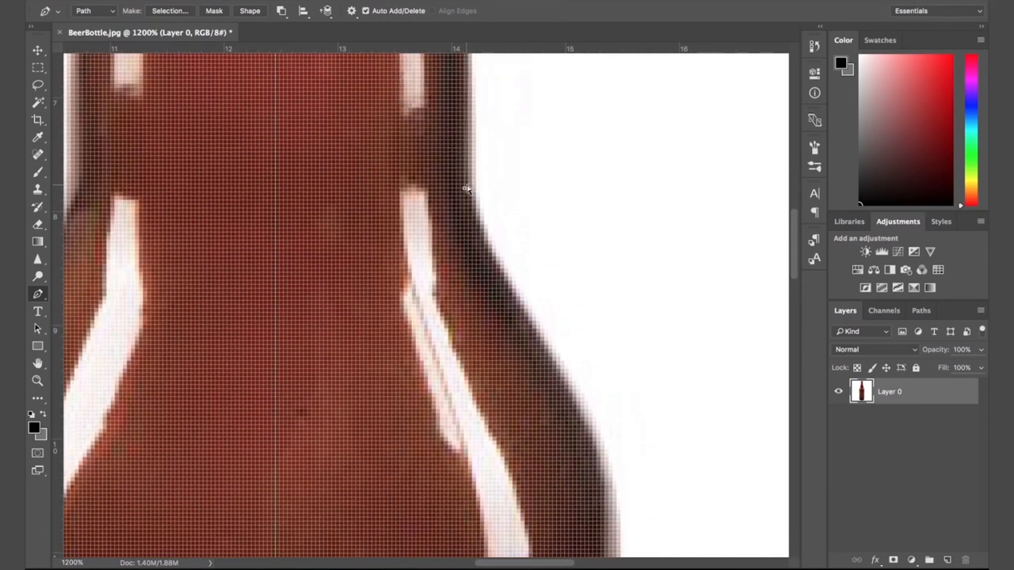
mouse_move(472, 189)
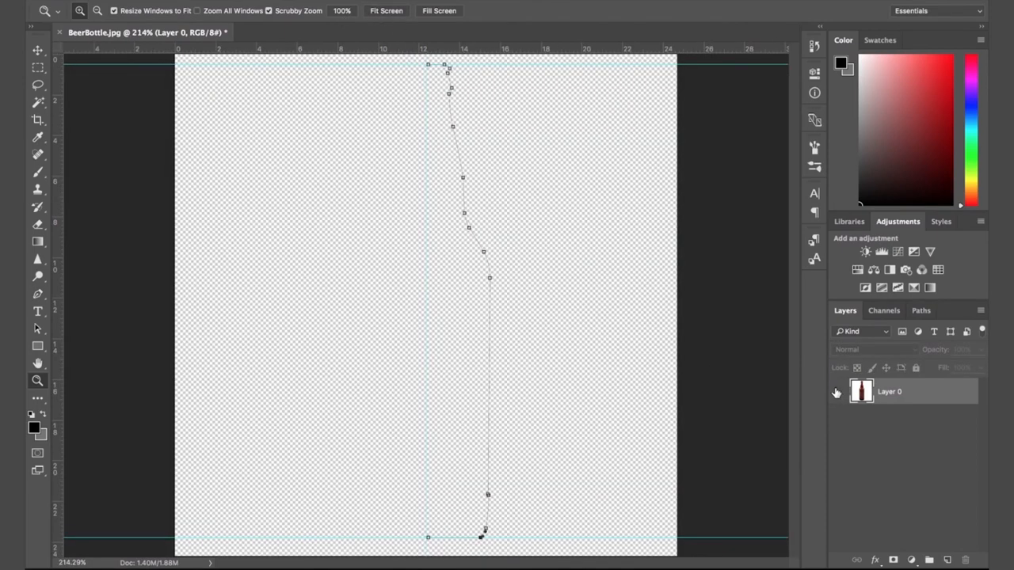
mouse_move(745, 356)
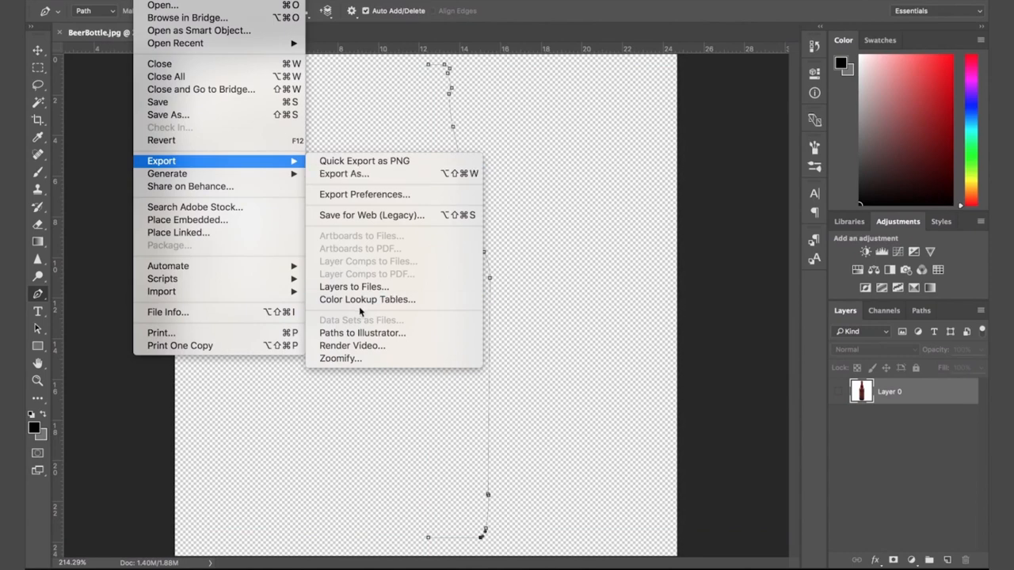
- Export the traced Work Path via Paths to Illustrator
left_click(361, 333)
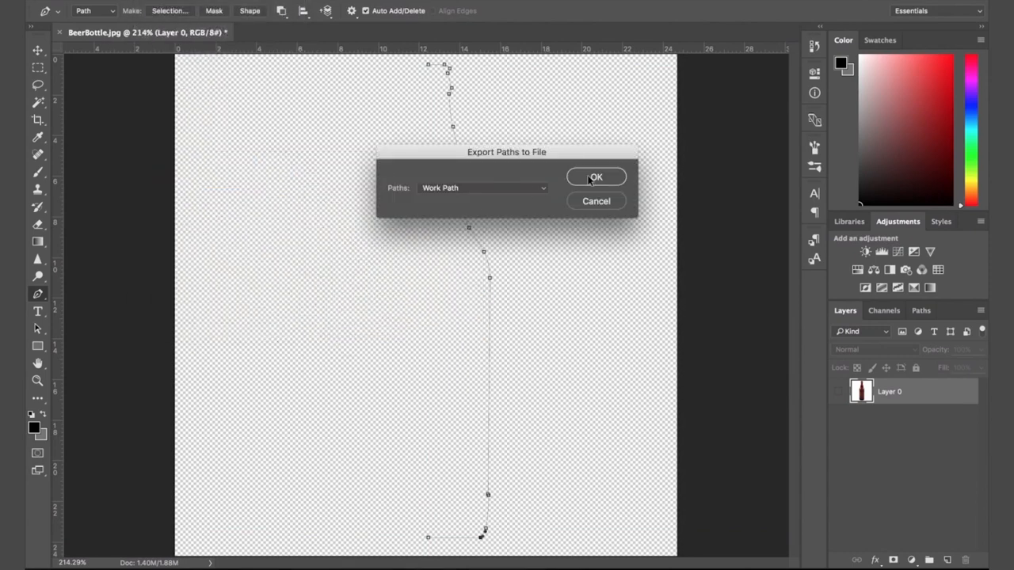
- Save the path as BeerBottle_spline.ai in Design > C4D > ~Making > Beer Bottle > 2 Splines
left_click(596, 177)
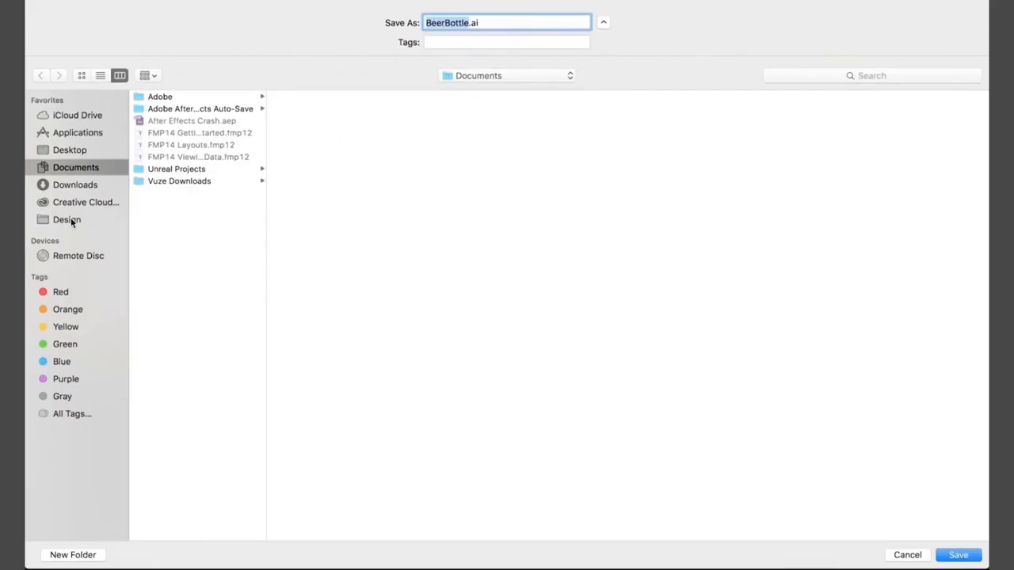
left_click(67, 219)
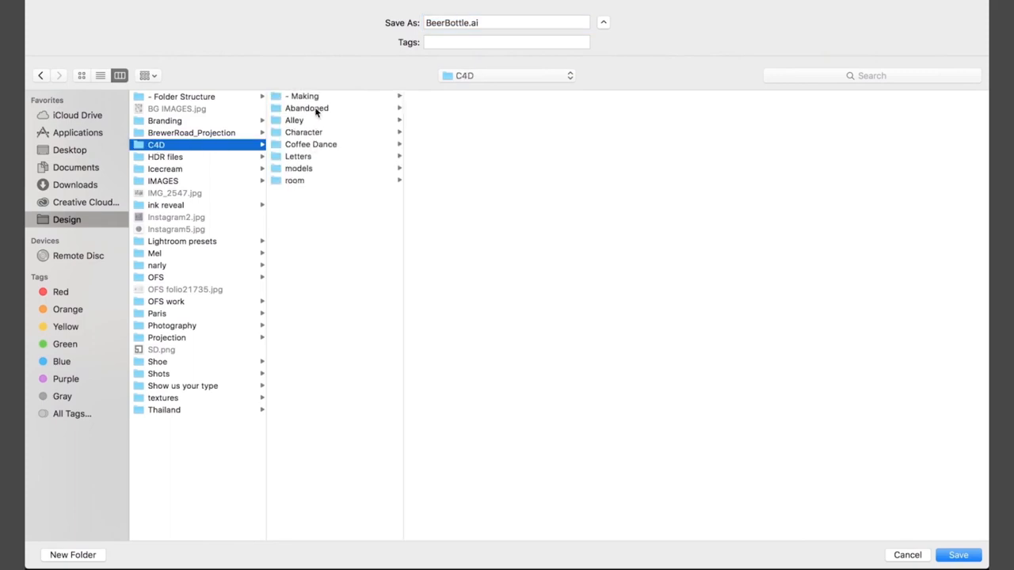
left_click(304, 97)
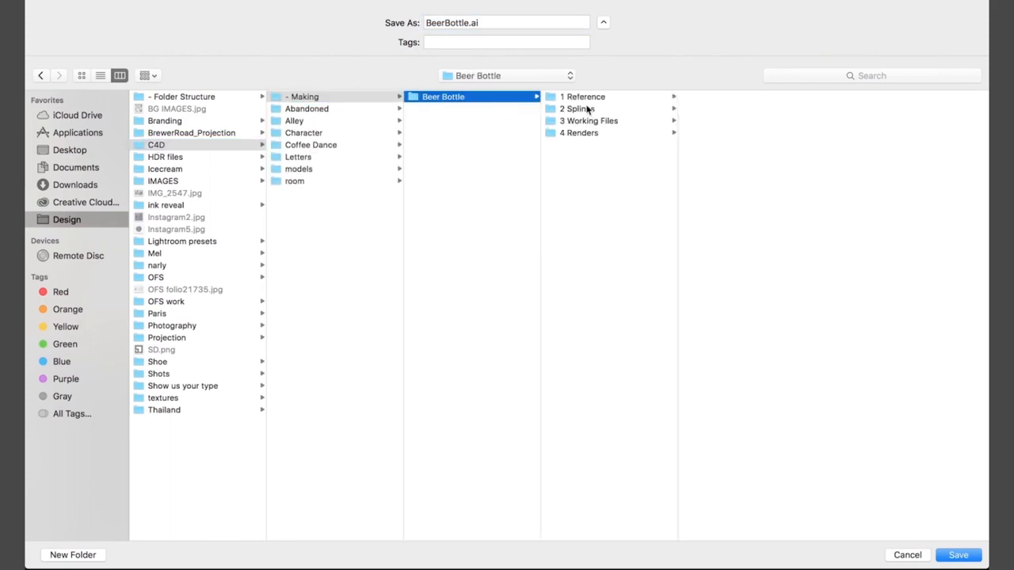
left_click(577, 107)
type("_spline")
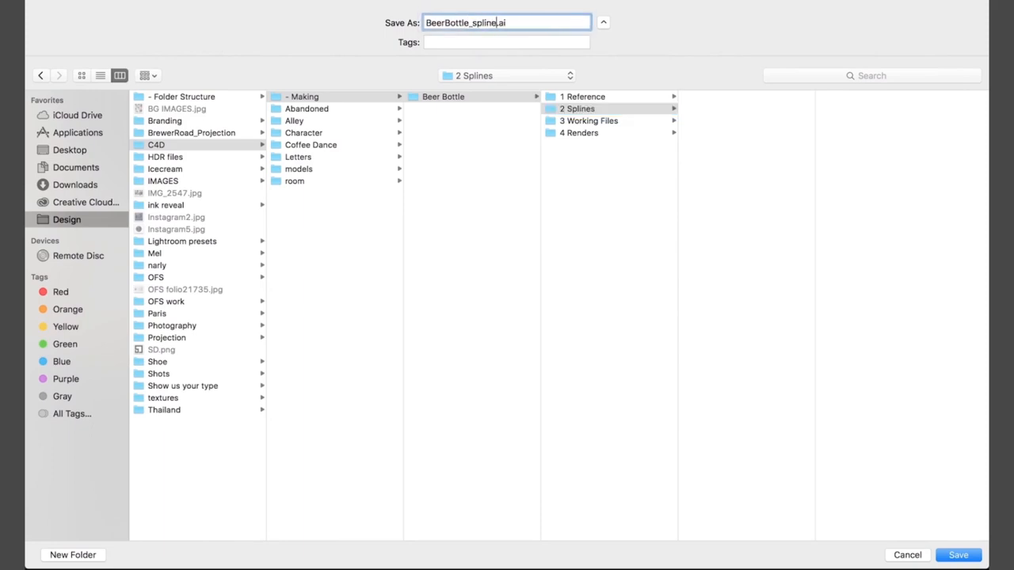
left_click(957, 554)
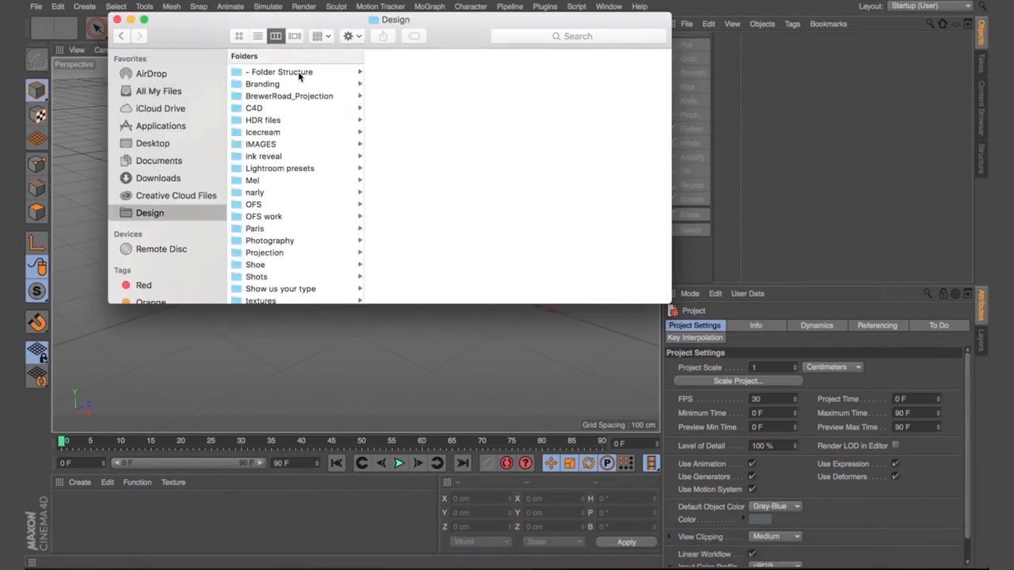
- Import BeerBottle_spline.ai and move the spline so its centre edge sits on the Y axis
left_click(253, 108)
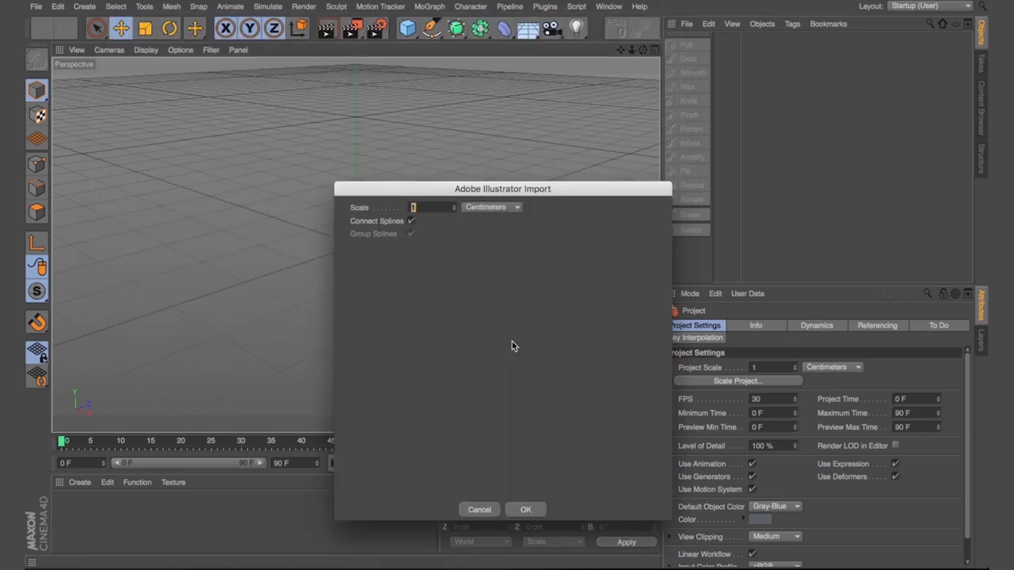
left_click(526, 510)
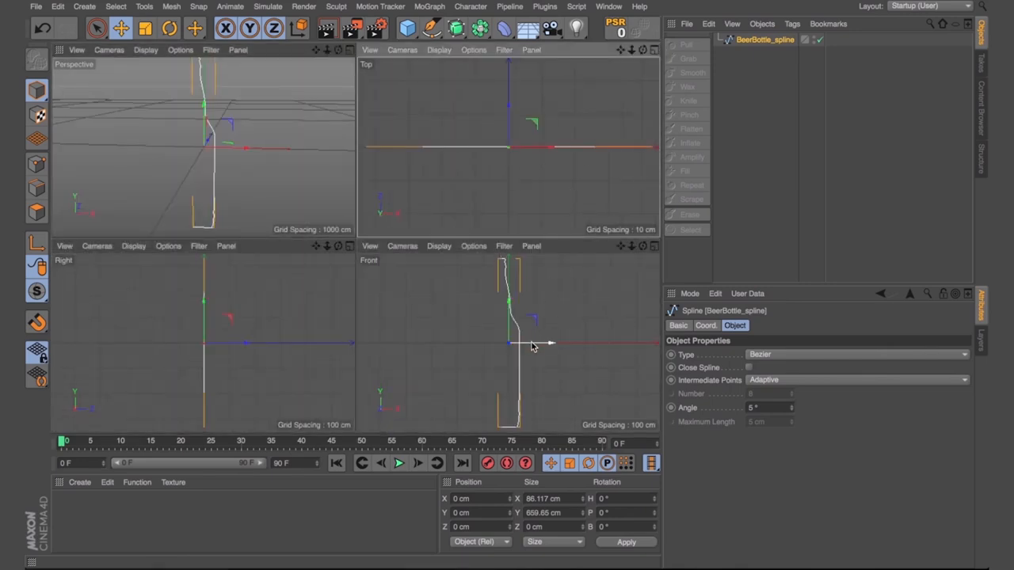
left_click_drag(511, 342, 562, 342)
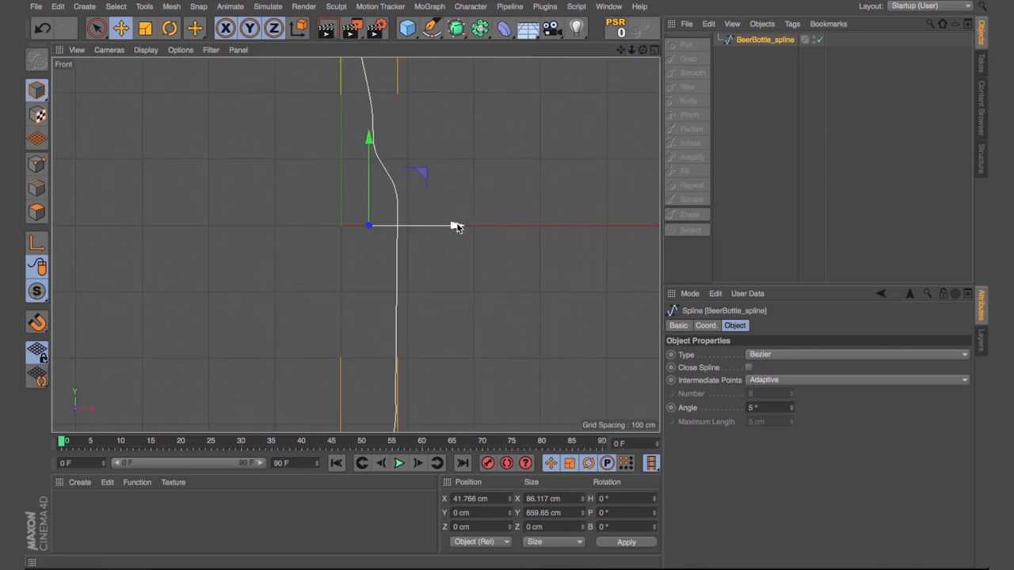
left_click_drag(451, 225, 459, 225)
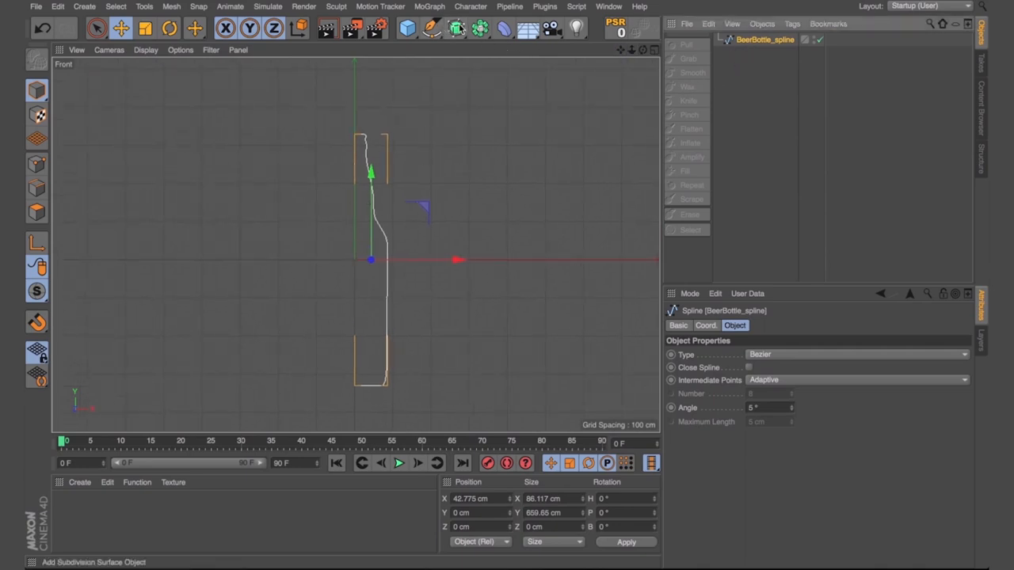
- Add a Lathe to spin the profile into a bottle and select the BeerBottle_spline inside it
left_click(457, 28)
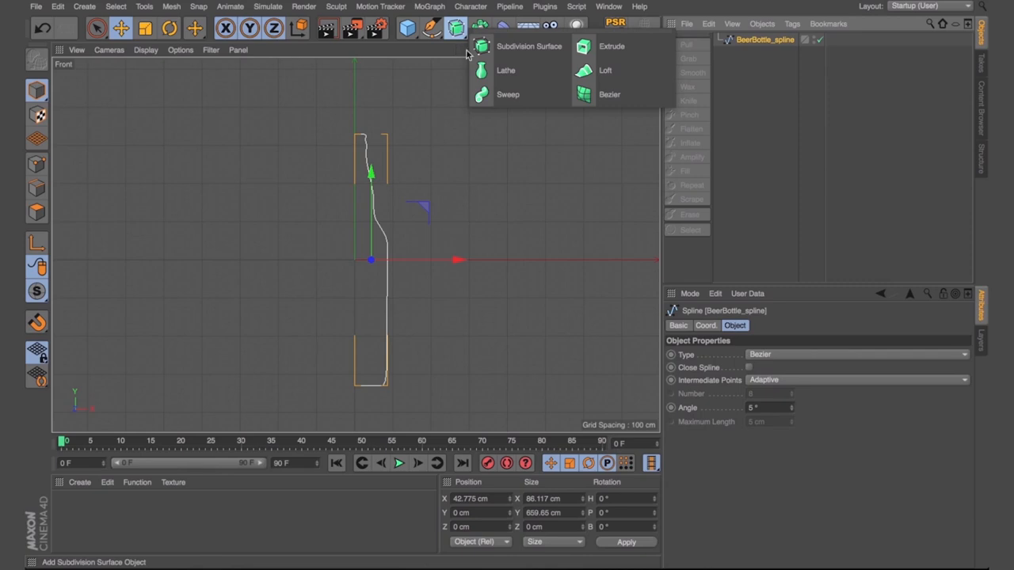
left_click(506, 69)
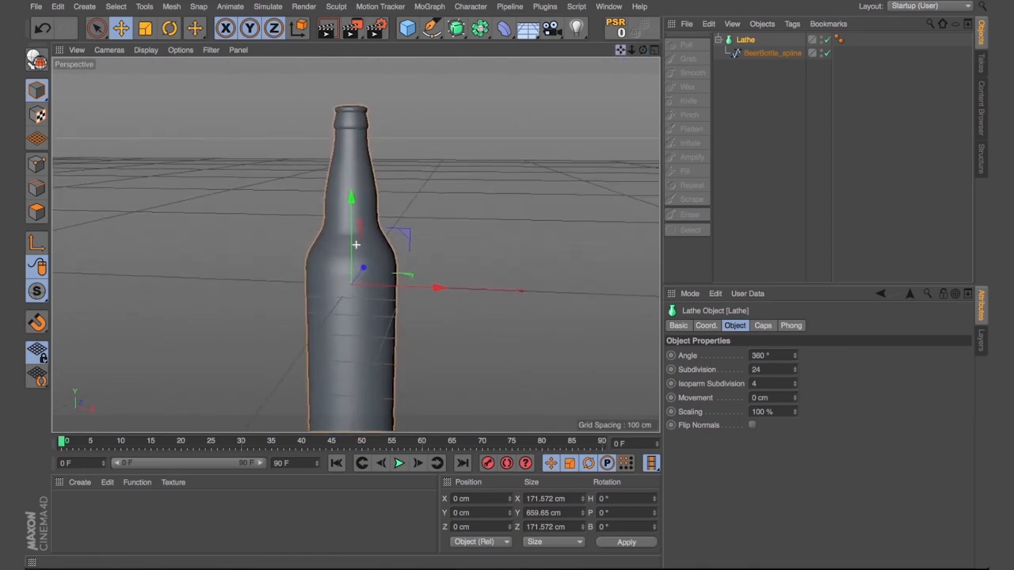
left_click(772, 54)
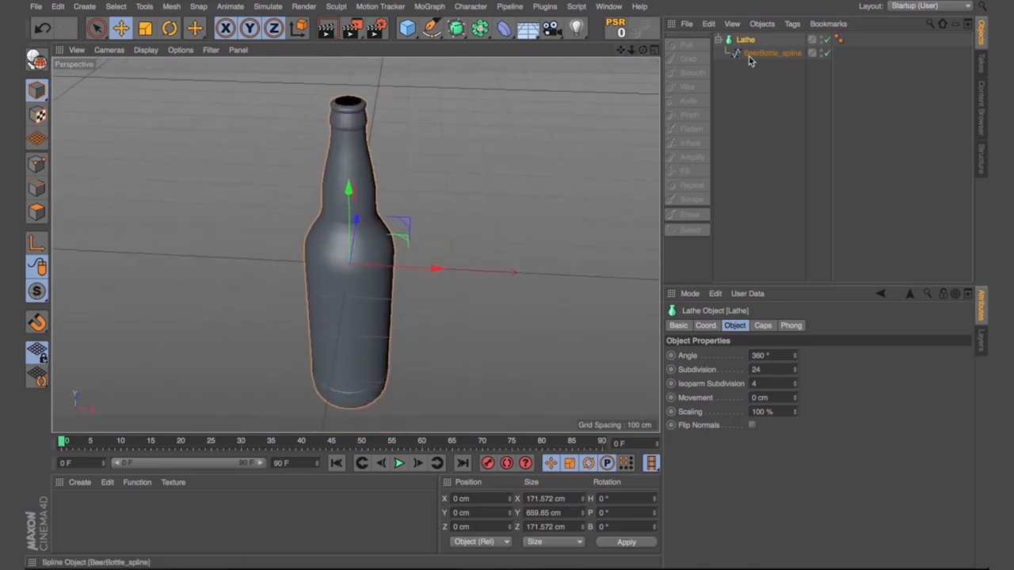
left_click(772, 52)
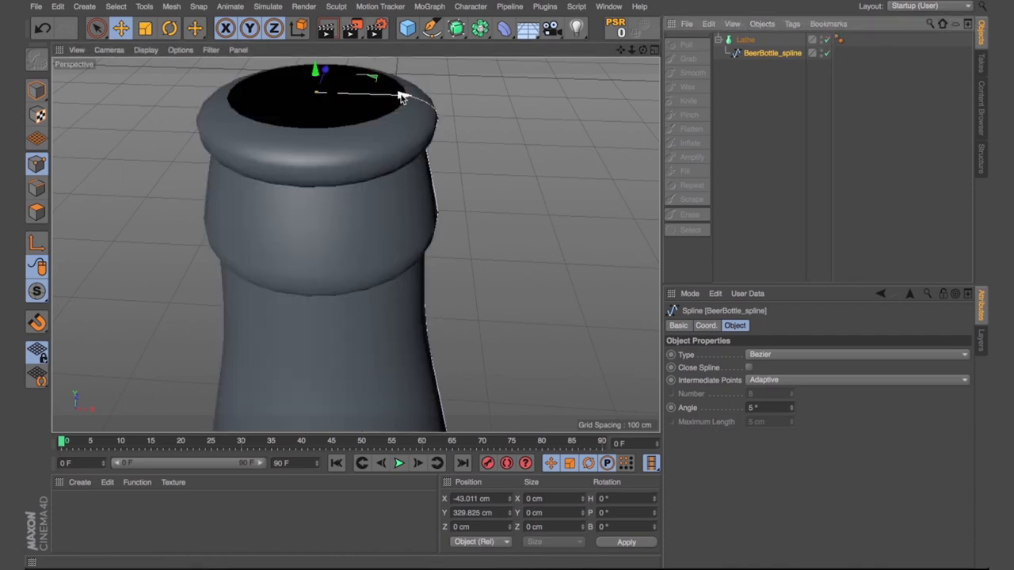
- Move the spline points at the bottle mouth to curl the lip into a rounded rim
left_click_drag(399, 97, 488, 99)
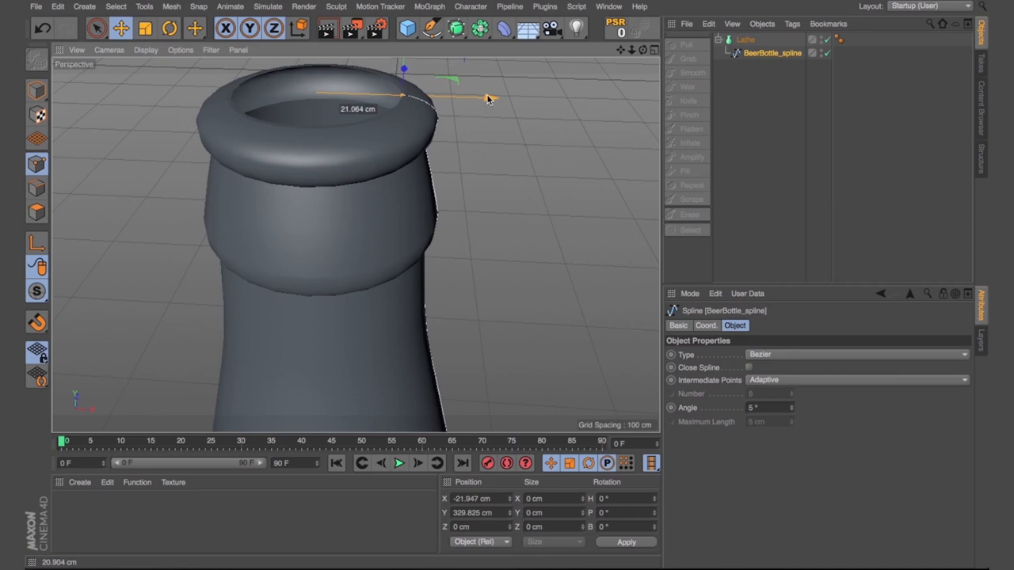
left_click_drag(488, 98, 491, 97)
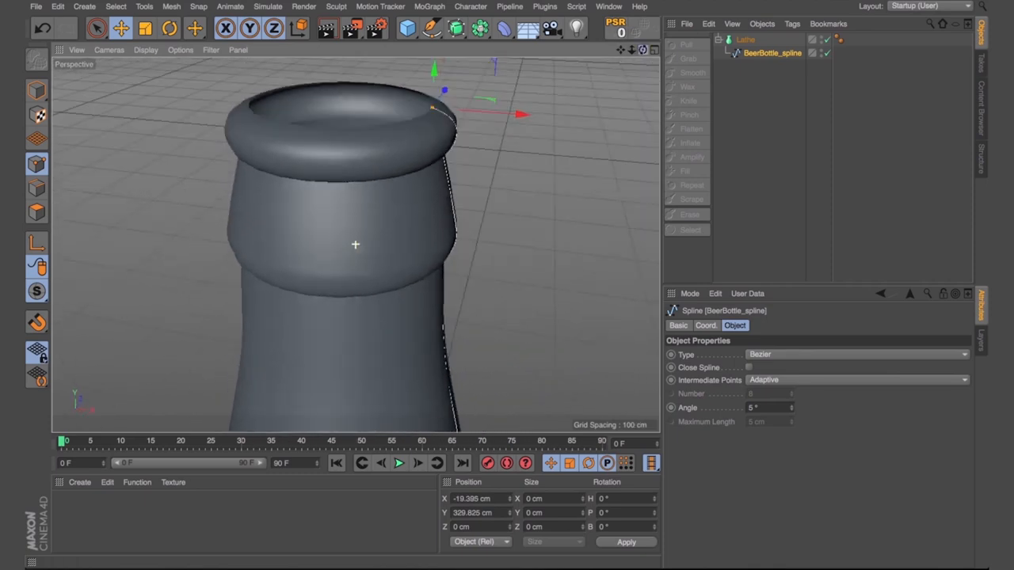
left_click(745, 39)
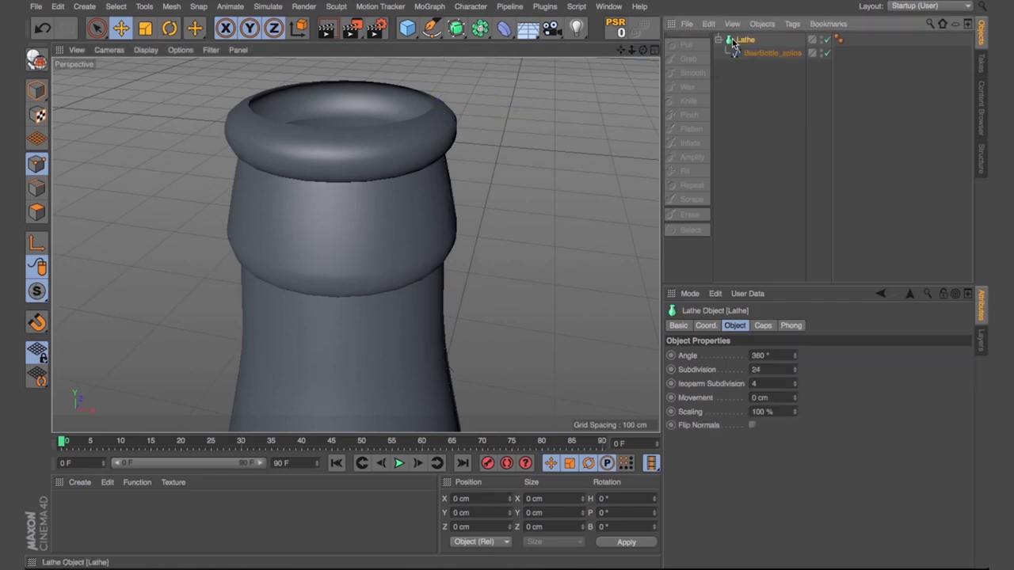
- Wrap the Lathe in a Cloth Surface and raise the Lathe's Subdivision to 117
left_click(267, 6)
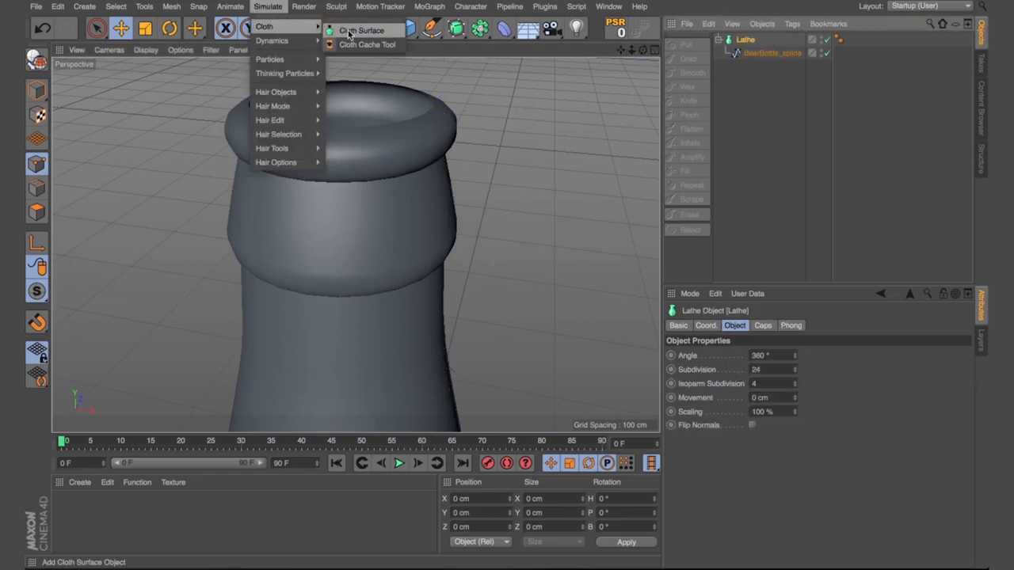
left_click(363, 31)
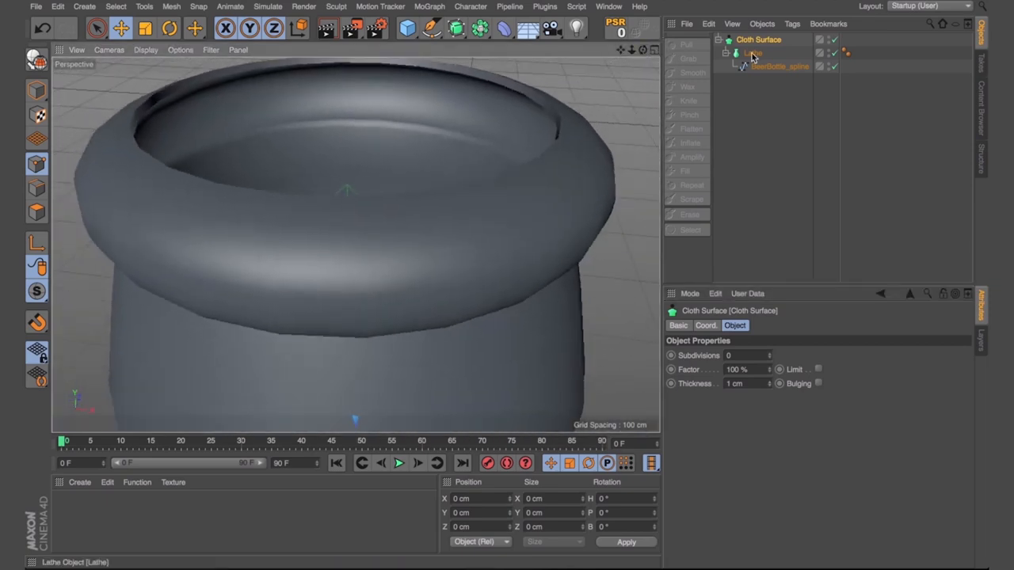
left_click(751, 52)
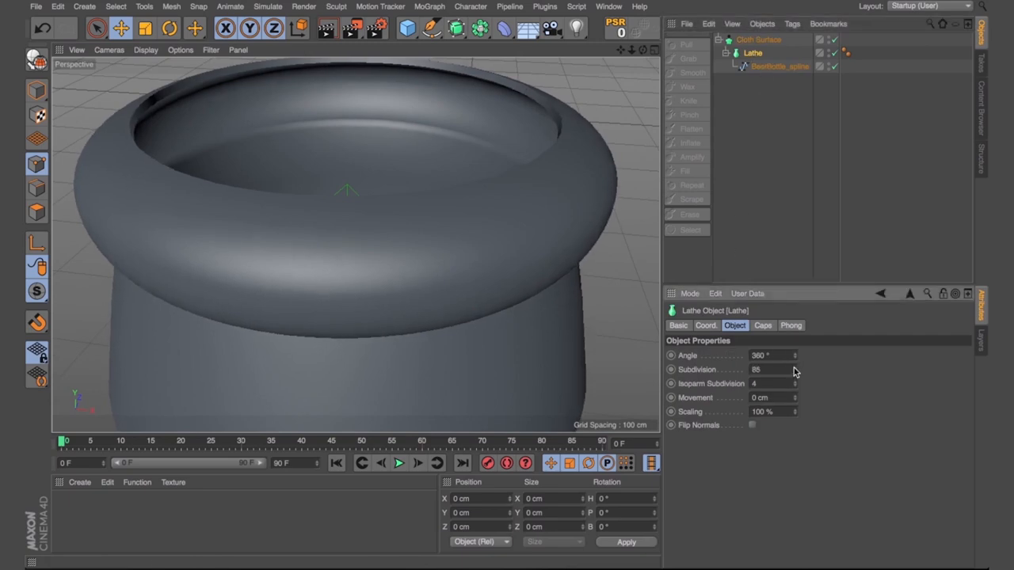
left_click(796, 370)
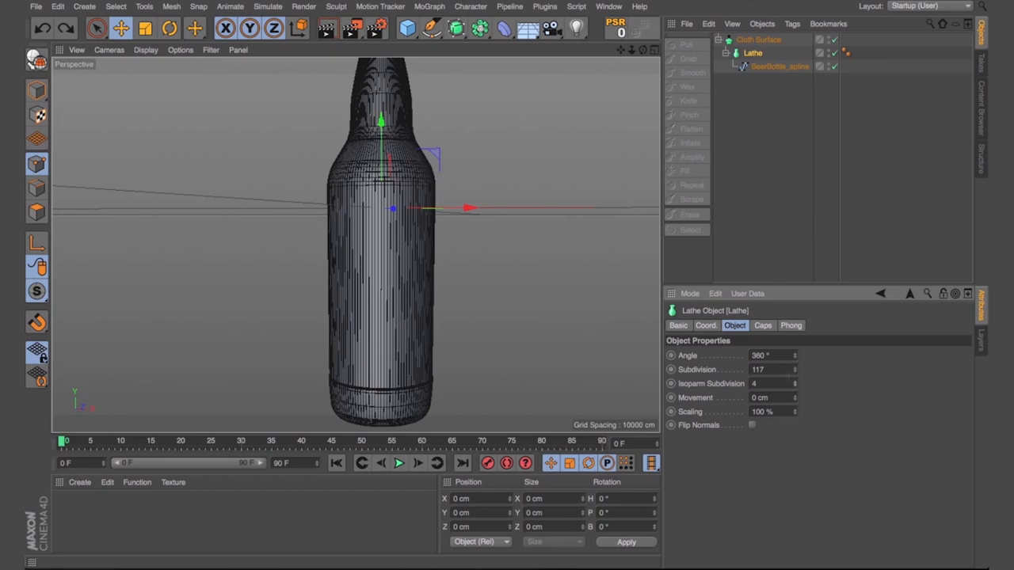
- Switch the viewport display back to Gouraud Shading for a smooth solid bottle
left_click(780, 66)
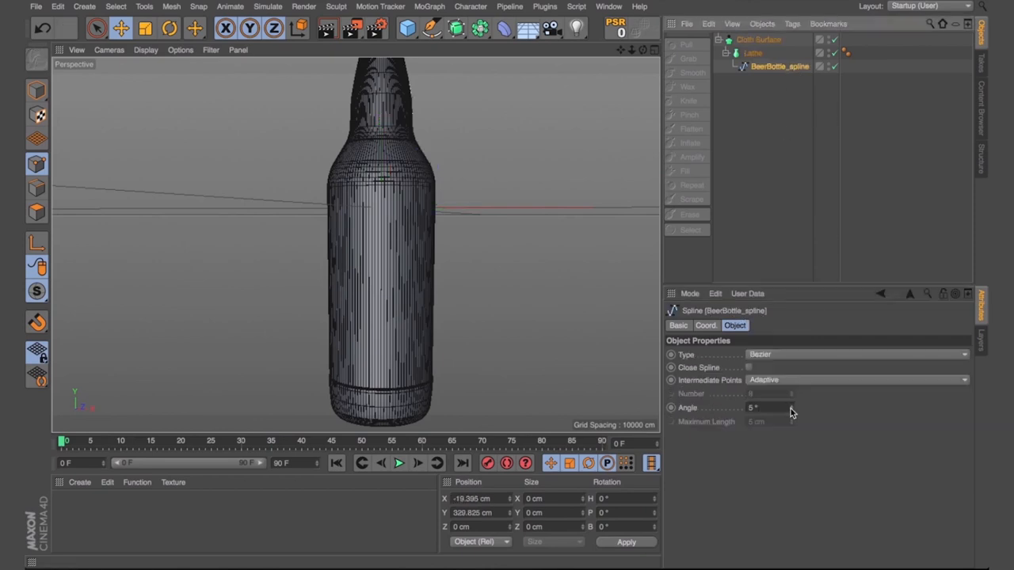
left_click(855, 381)
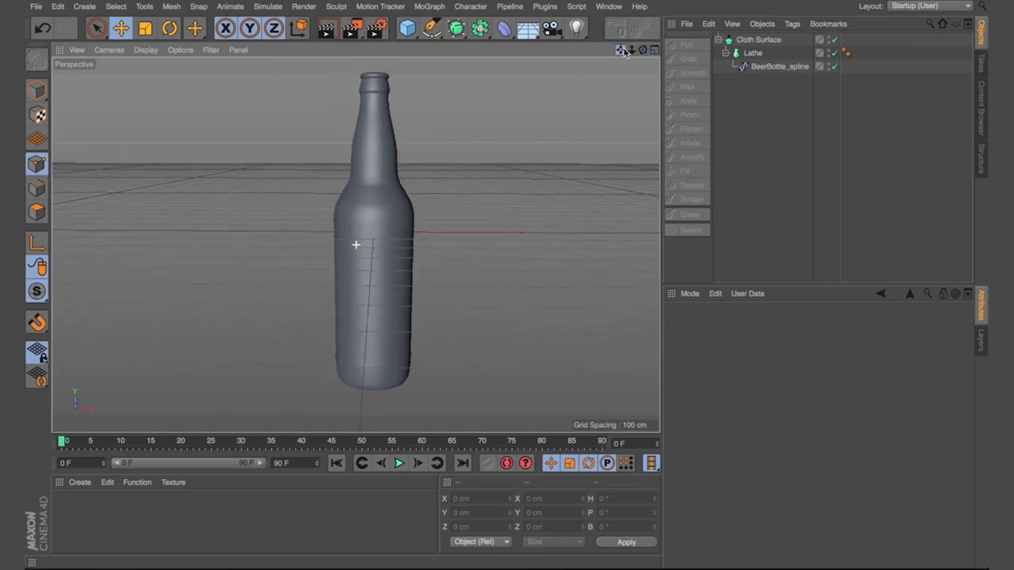
- Rename the Cloth Surface object to Beer Bottle
left_click(757, 38)
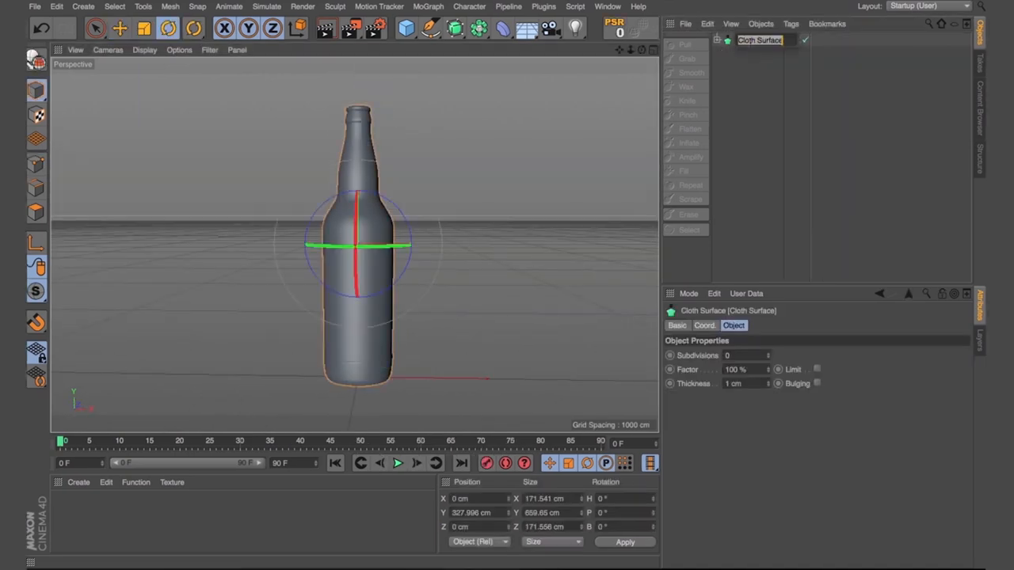
type("Beer")
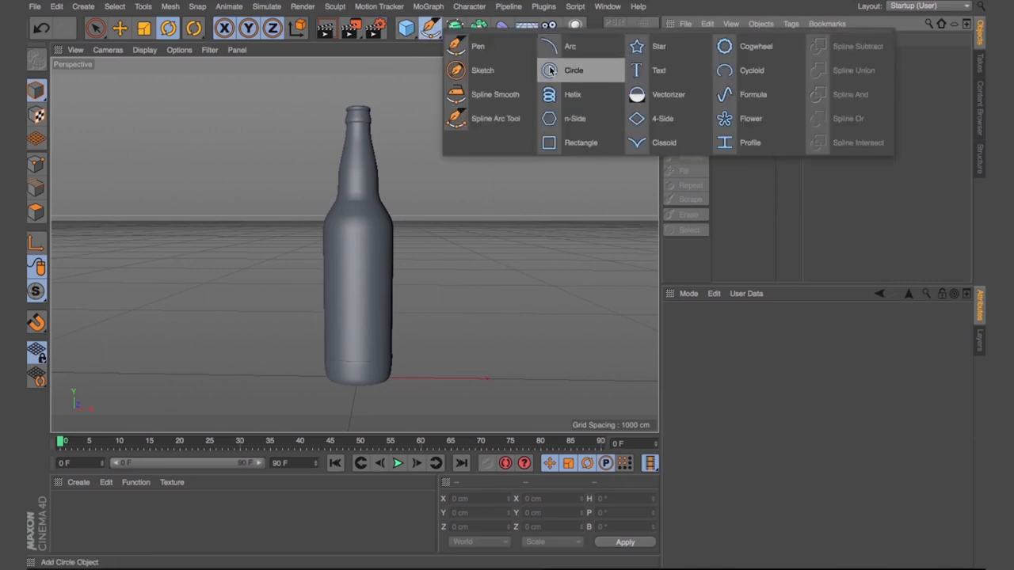
- Add a Circle spline on the XZ plane and scale it to the bottle's body width
left_click(573, 70)
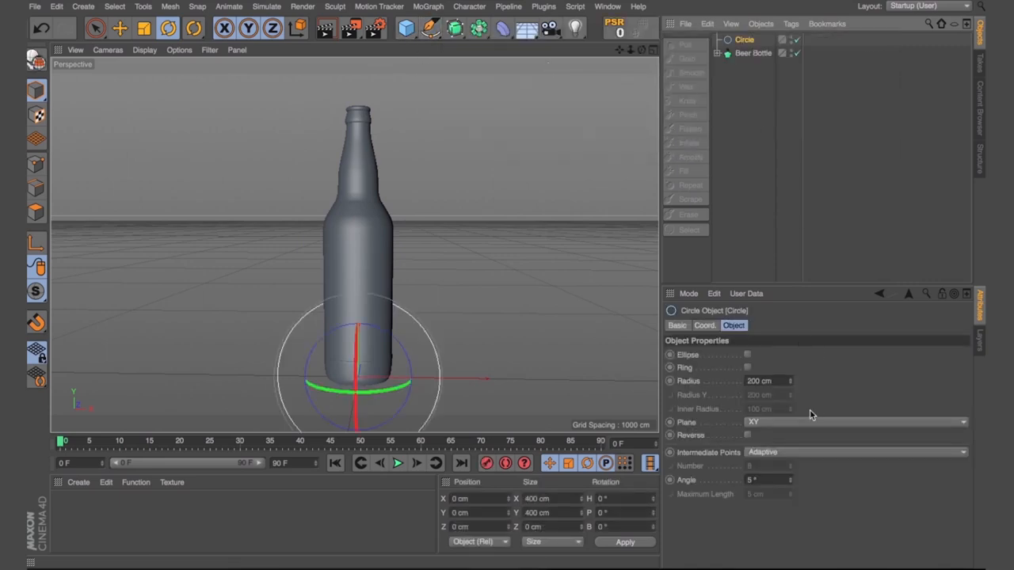
left_click(855, 422)
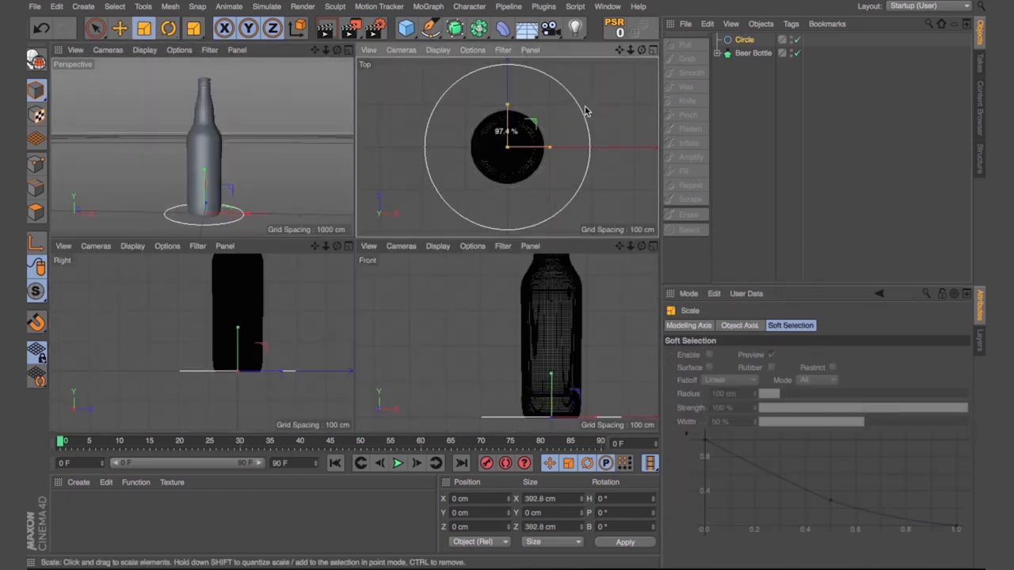
left_click_drag(536, 121, 535, 146)
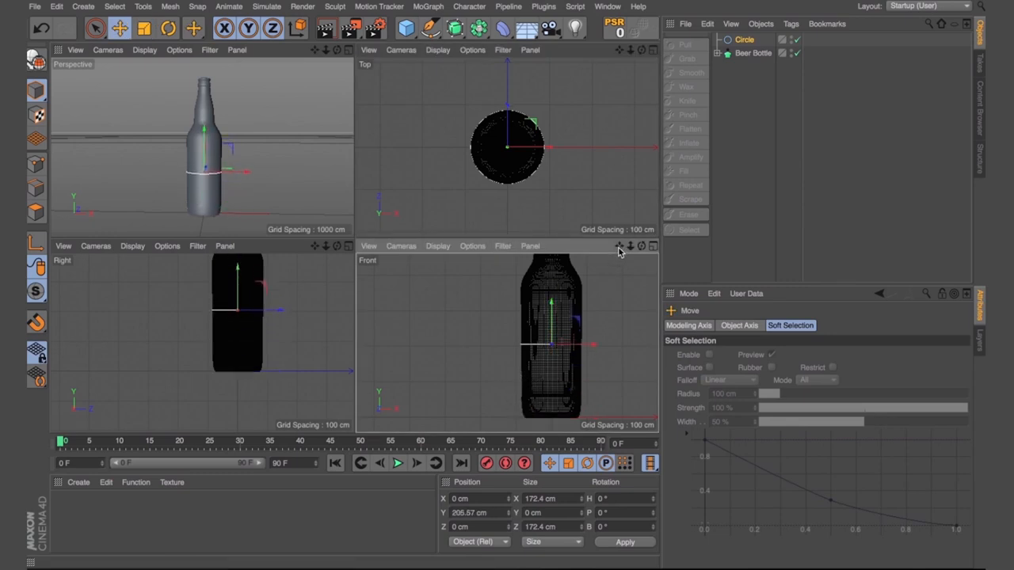
left_click(653, 49)
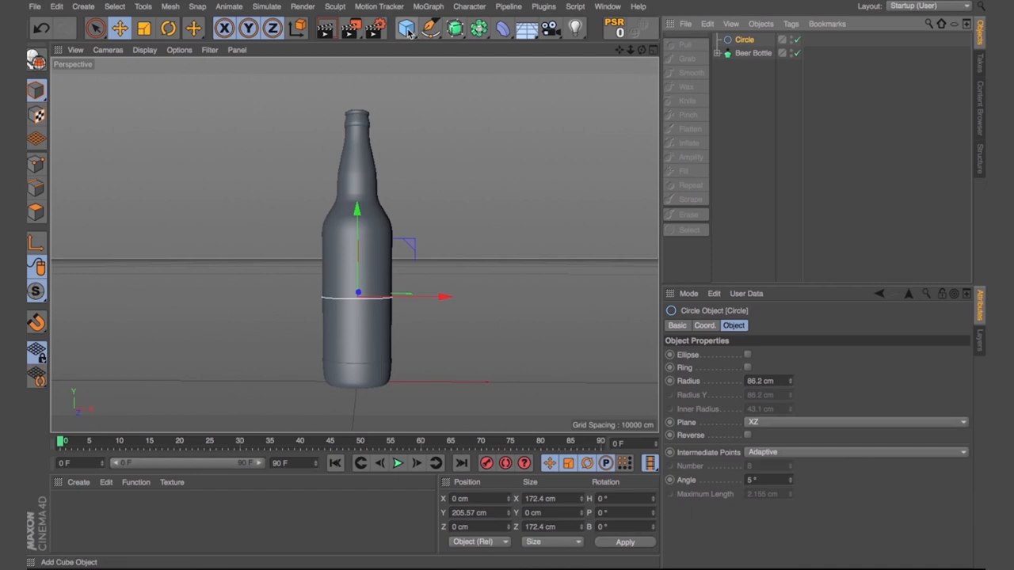
- Create a Plane primitive and a Spline Wrap deformer for the label, grouped under a null
left_click(406, 29)
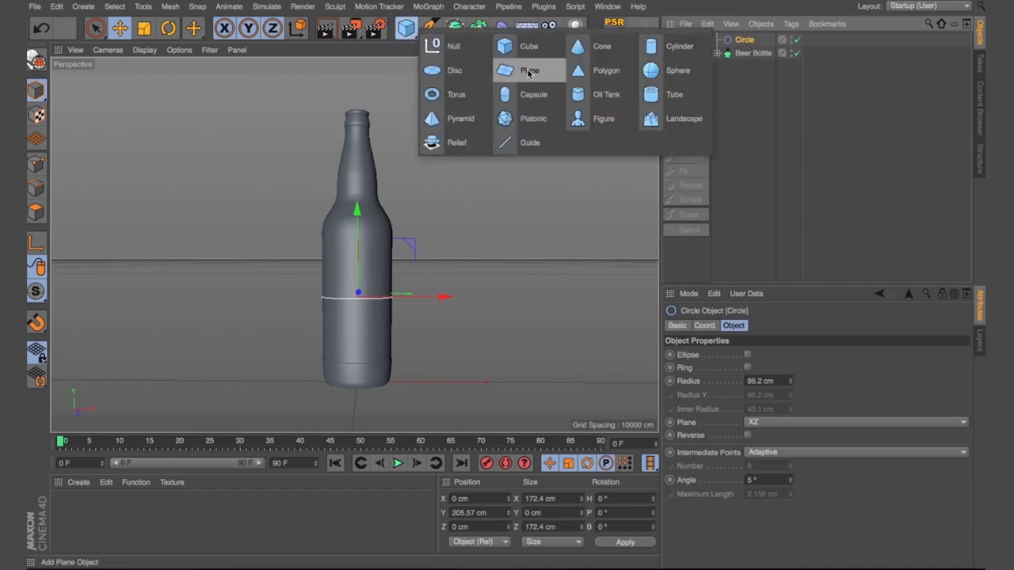
left_click(529, 69)
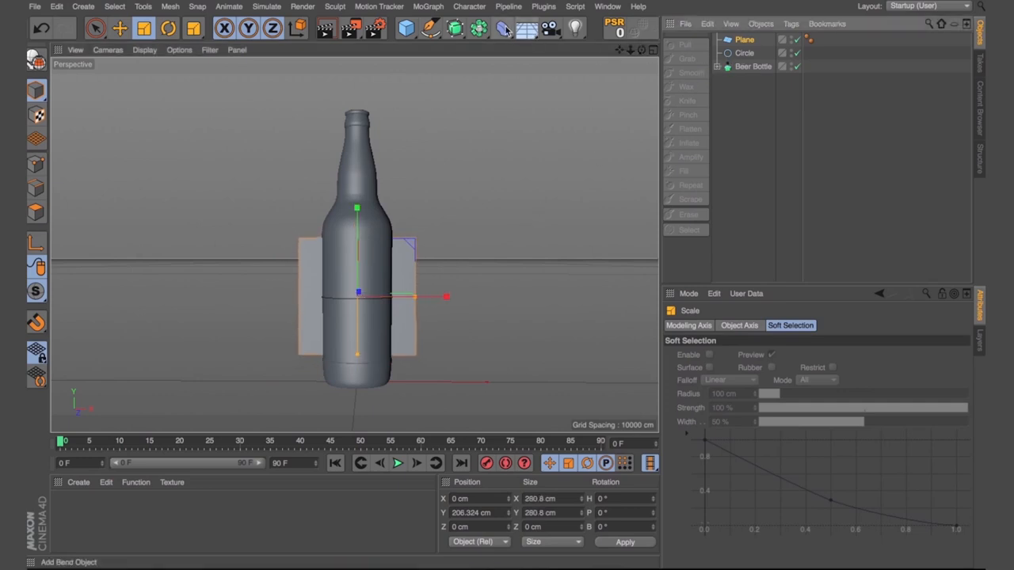
left_click(504, 29)
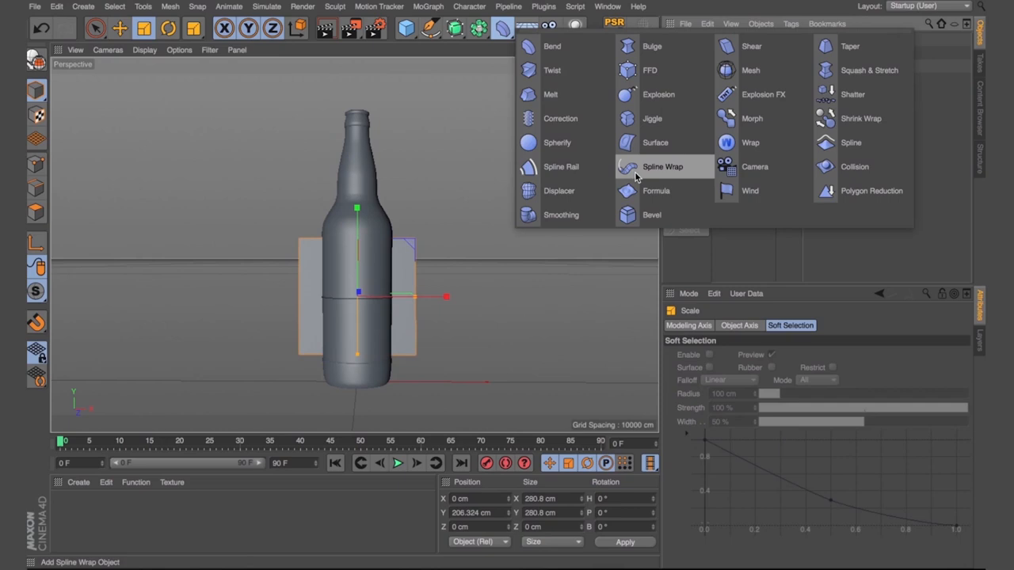
left_click(662, 166)
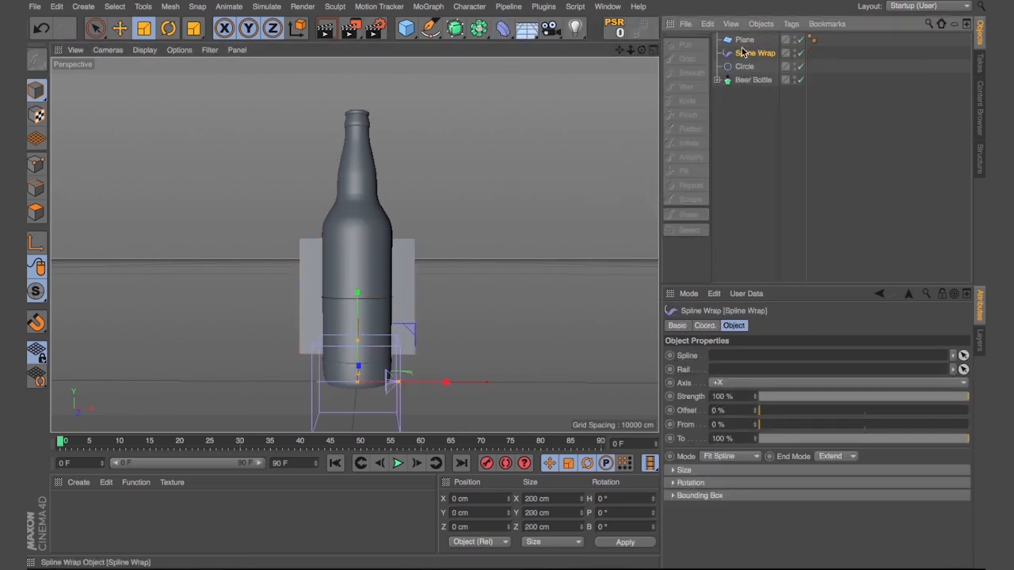
left_click(745, 38)
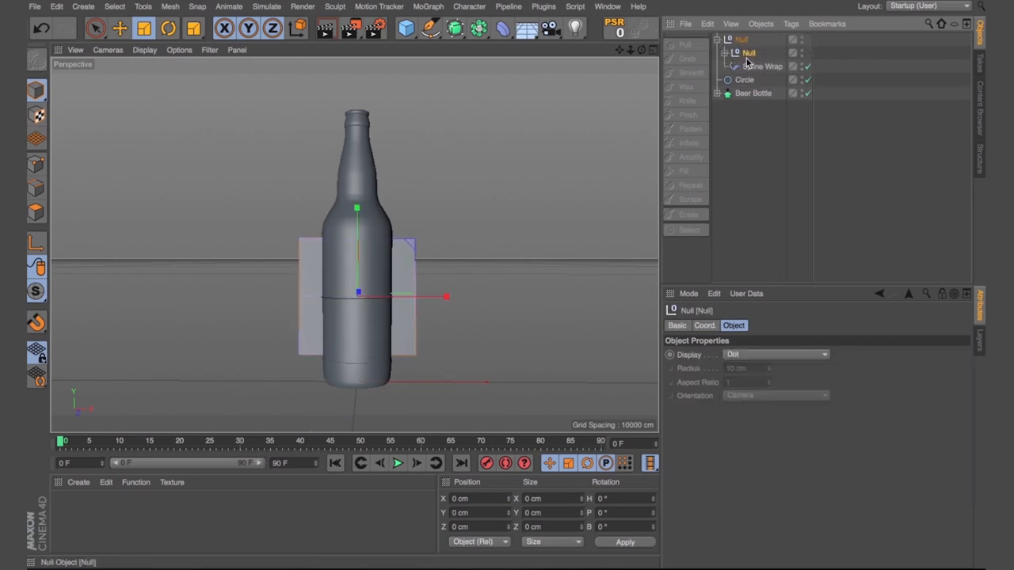
- Rename the label group null to 'Plane label'
double_click(748, 53)
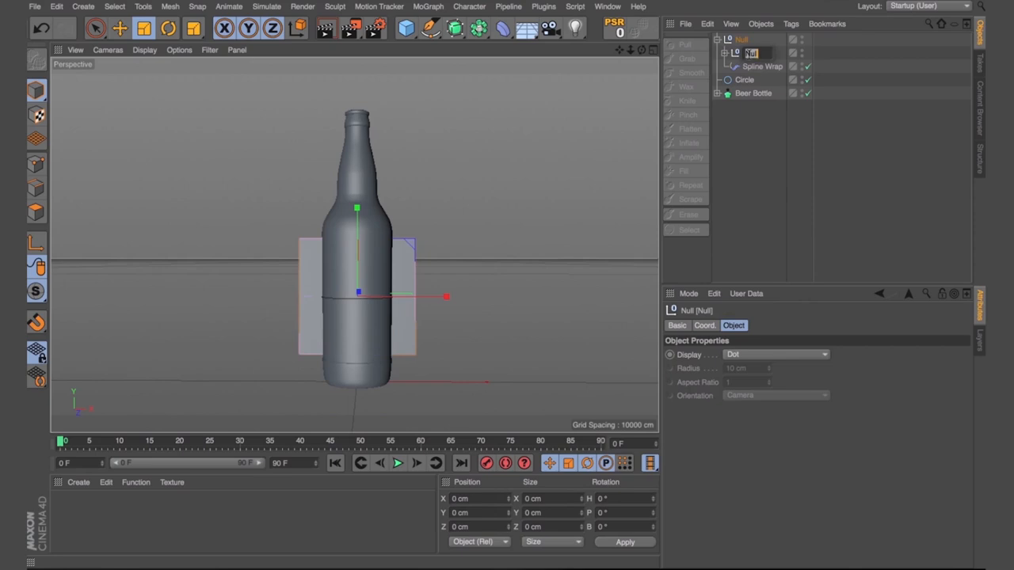
type("Plane")
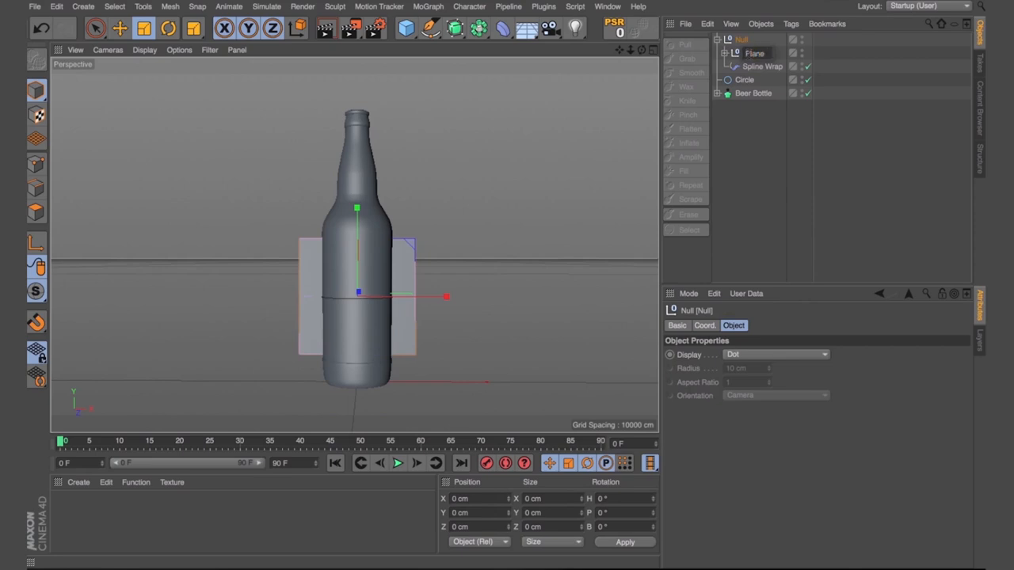
double_click(754, 54)
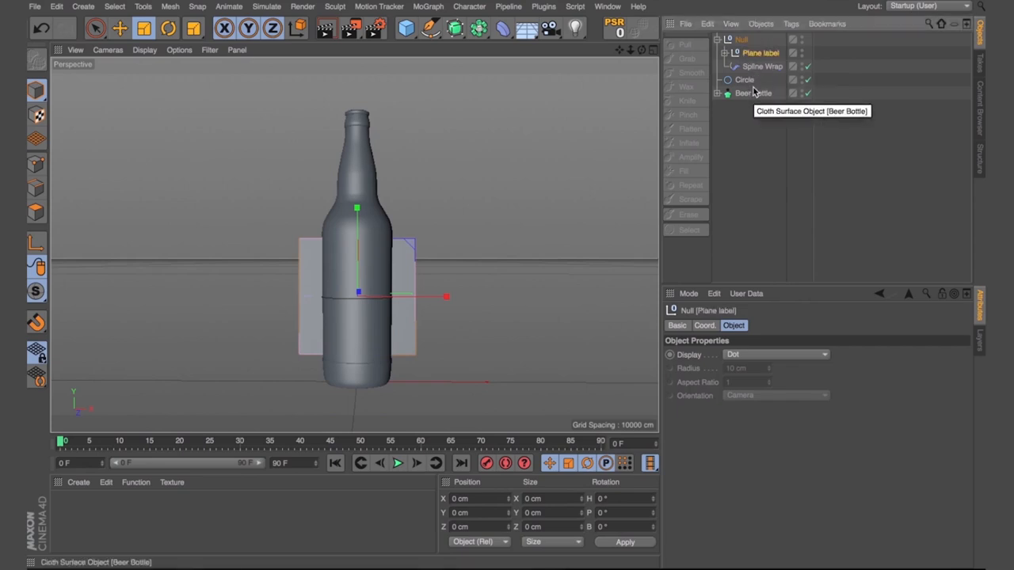
- Assign the Circle as the Spline Wrap path in Keep Length mode
left_click(762, 66)
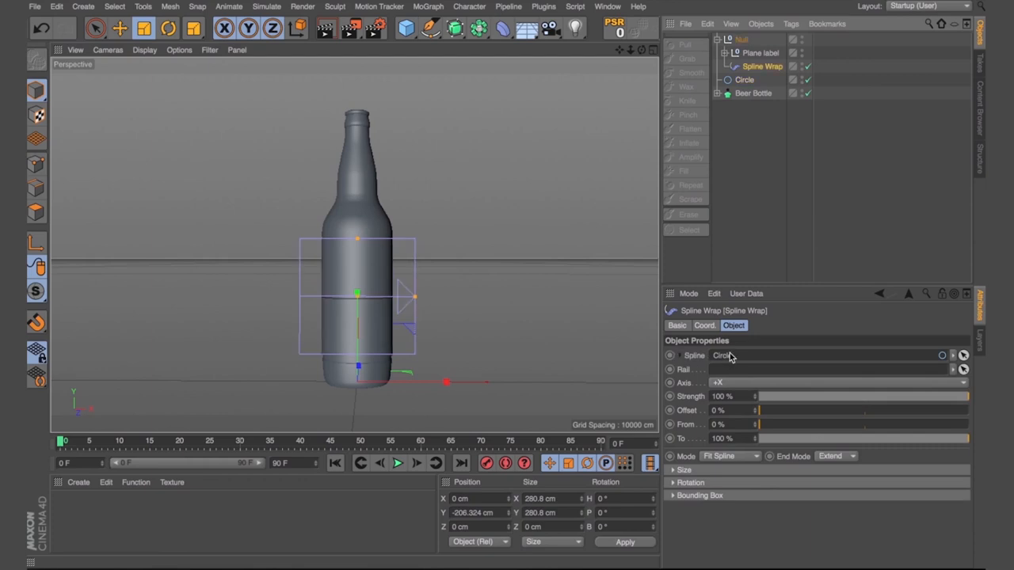
left_click(745, 79)
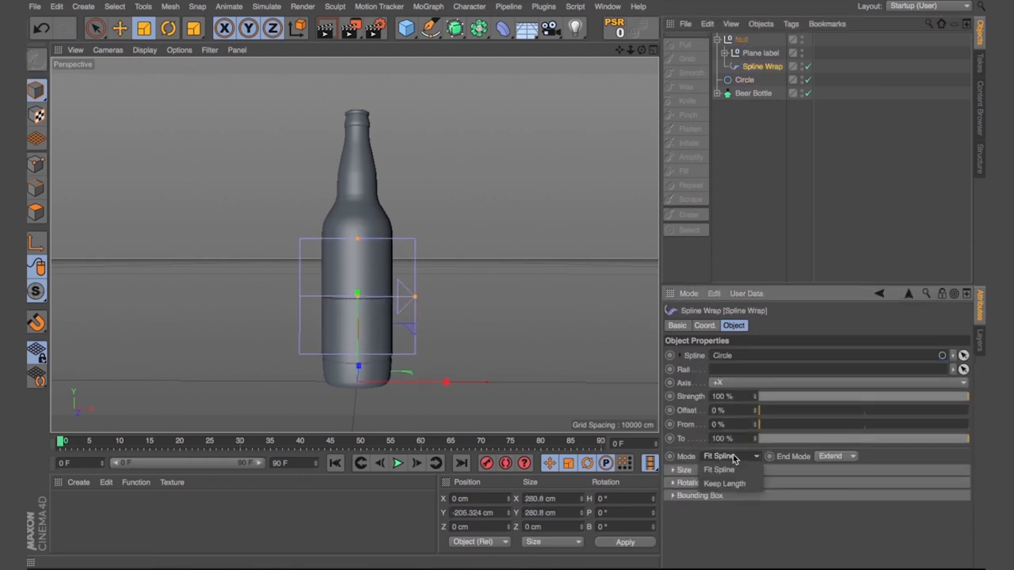
left_click(720, 484)
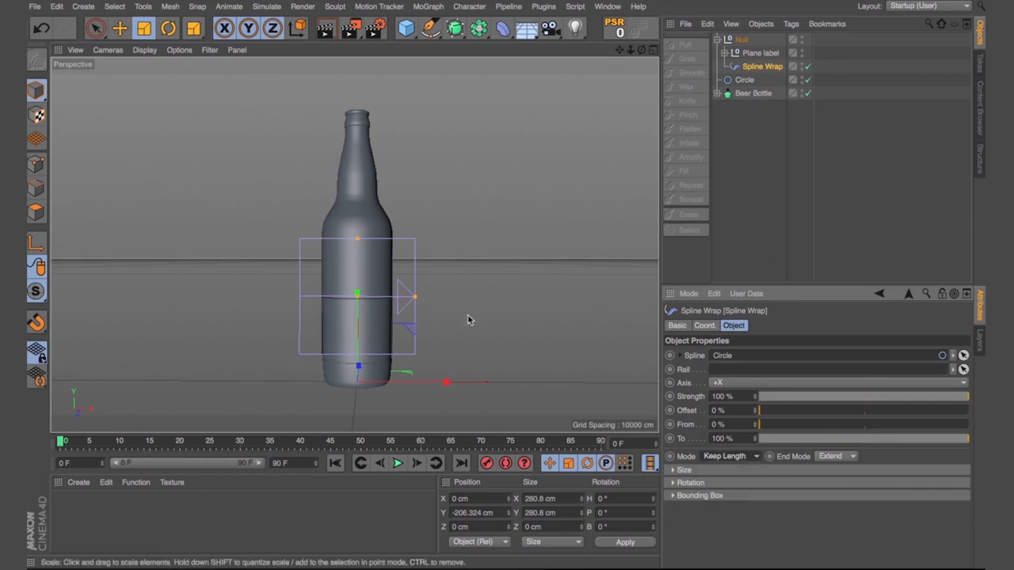
left_click(745, 79)
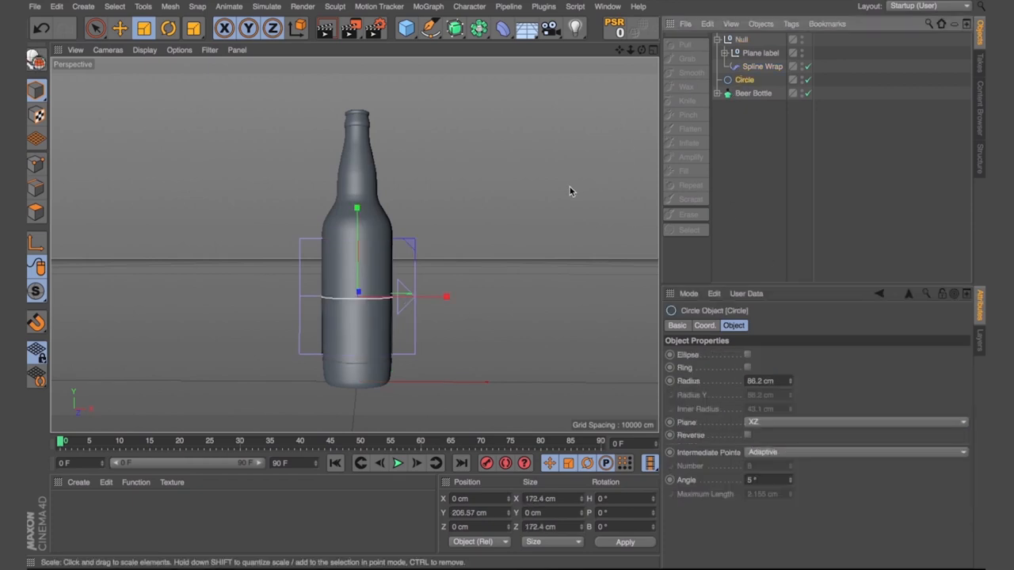
- Scale and rotate the Circle around the bottle and apply the white material to Plane label
left_click_drag(428, 296, 450, 296)
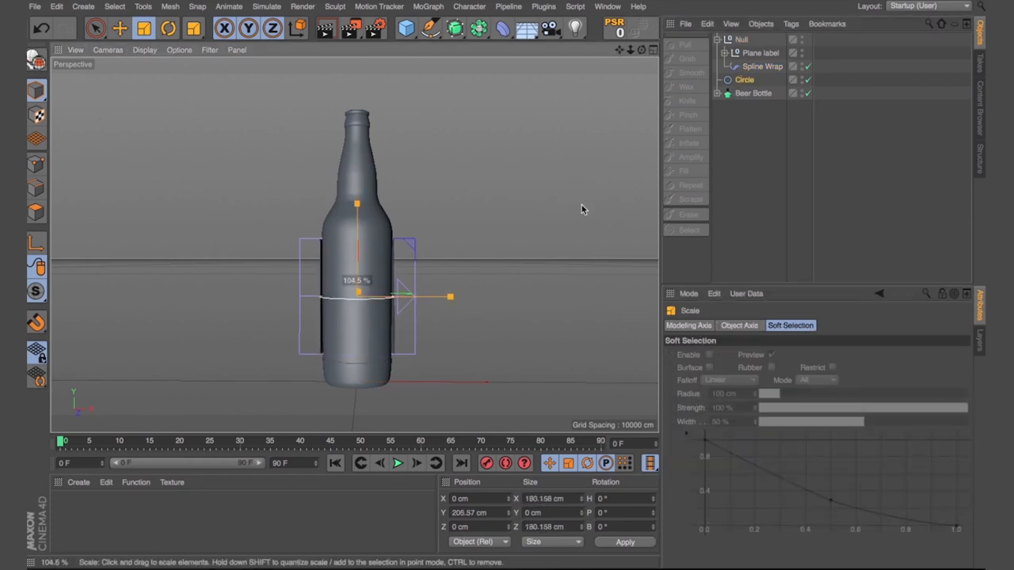
left_click_drag(450, 298, 447, 298)
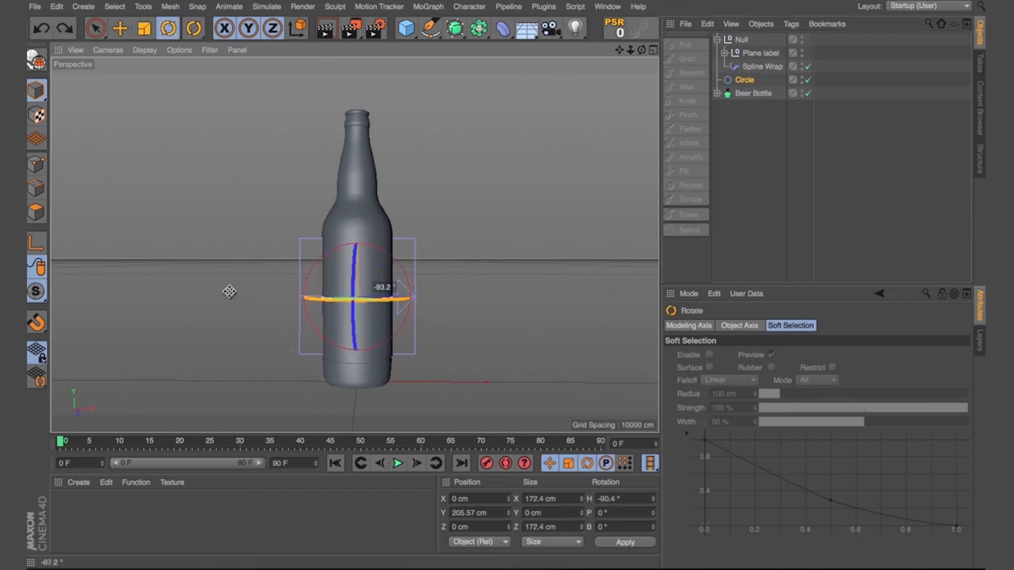
left_click_drag(380, 299, 435, 300)
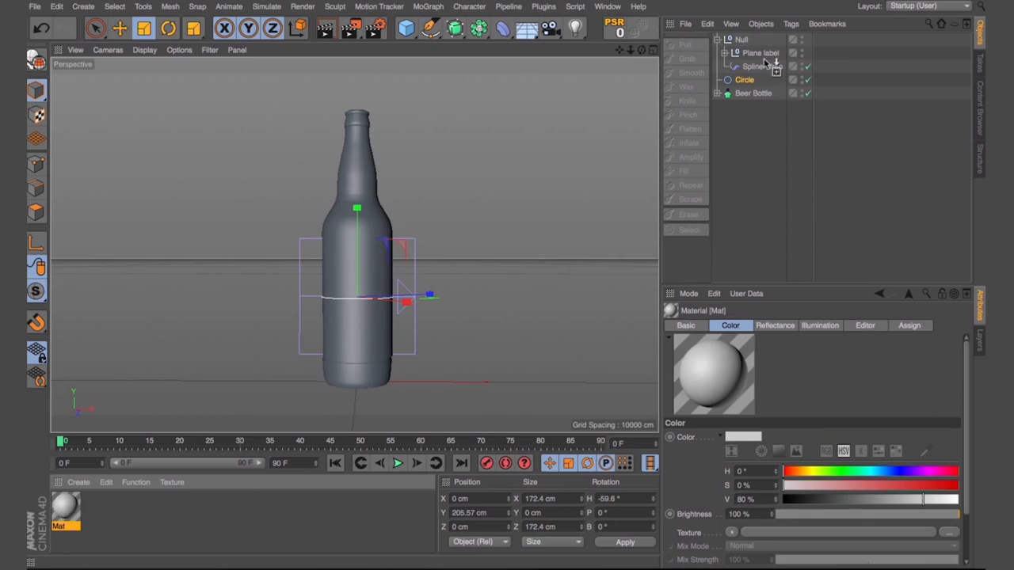
left_click(744, 79)
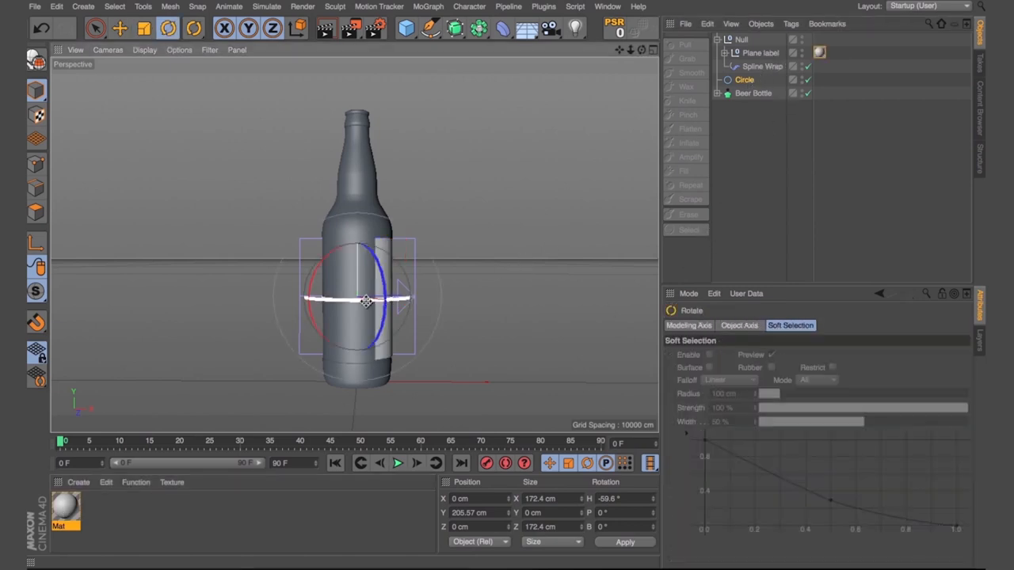
left_click_drag(396, 300, 368, 300)
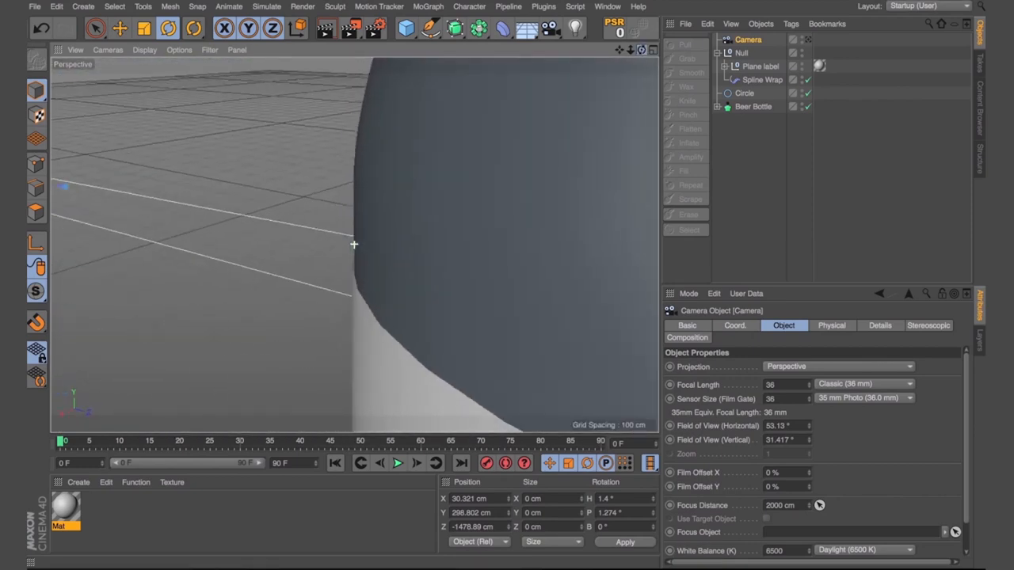
- Add a Cloth Surface to the label plane with a Thickness of 54
left_click(761, 67)
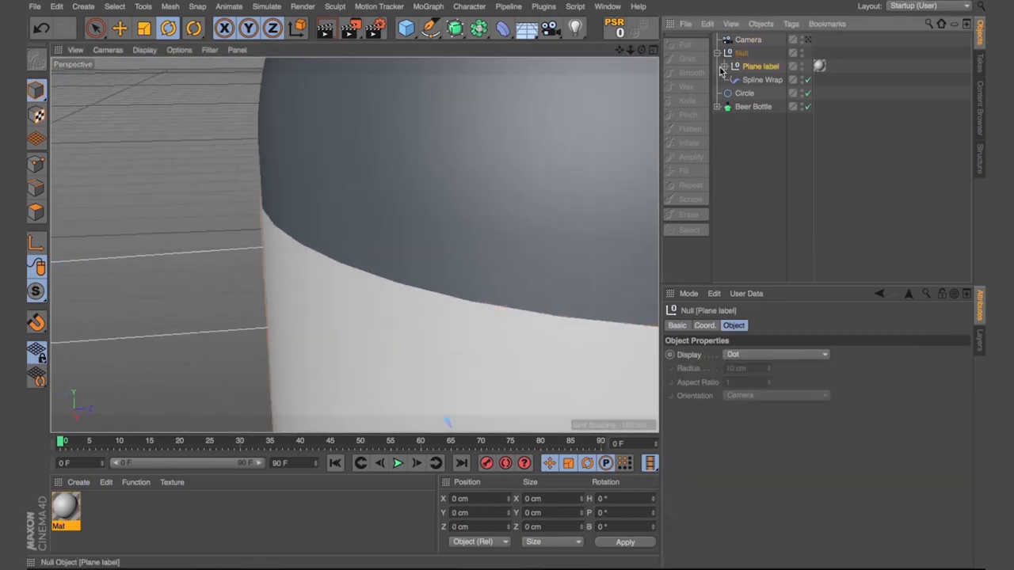
left_click(723, 67)
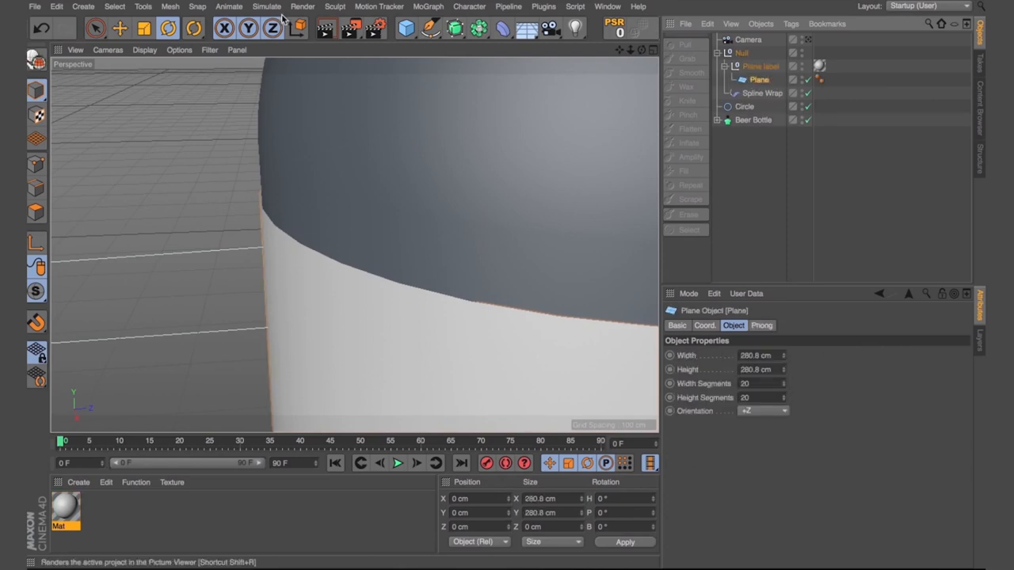
left_click(266, 6)
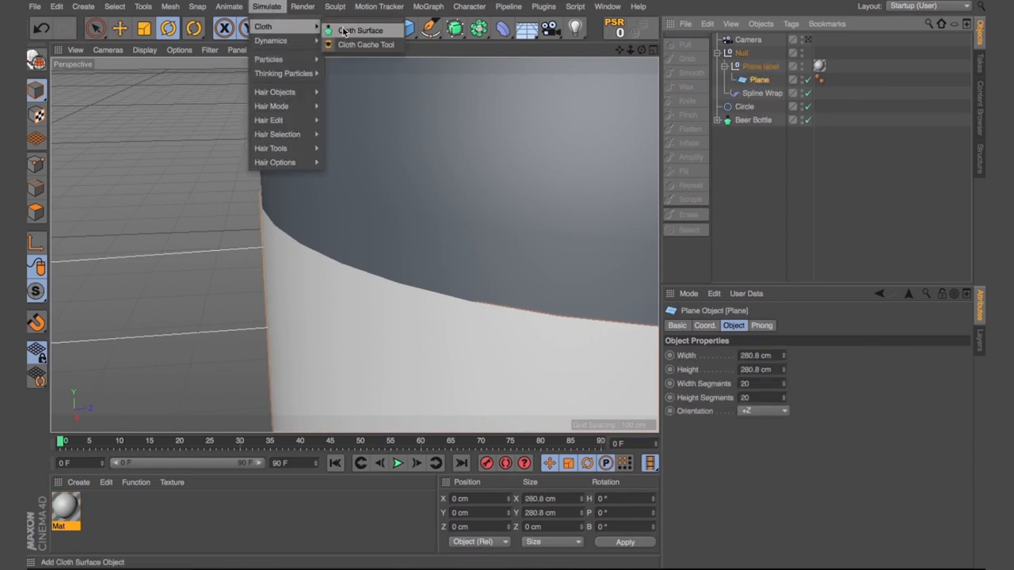
left_click(362, 30)
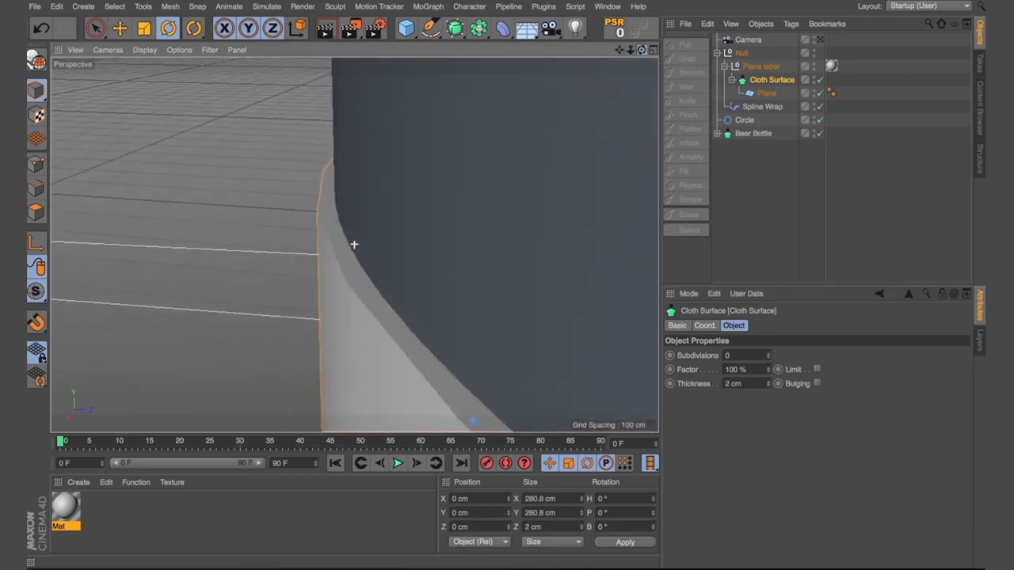
left_click(767, 92)
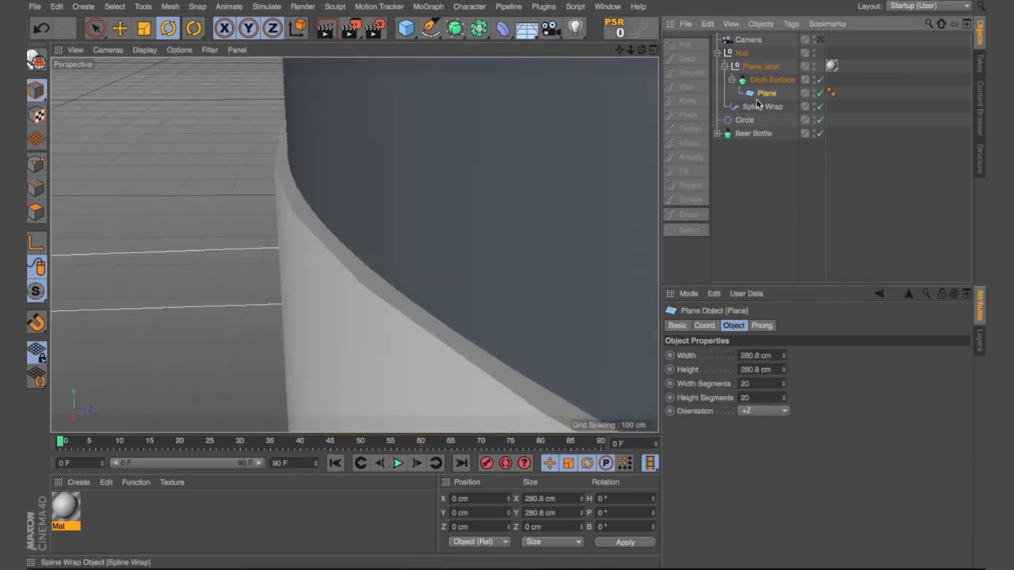
type("54")
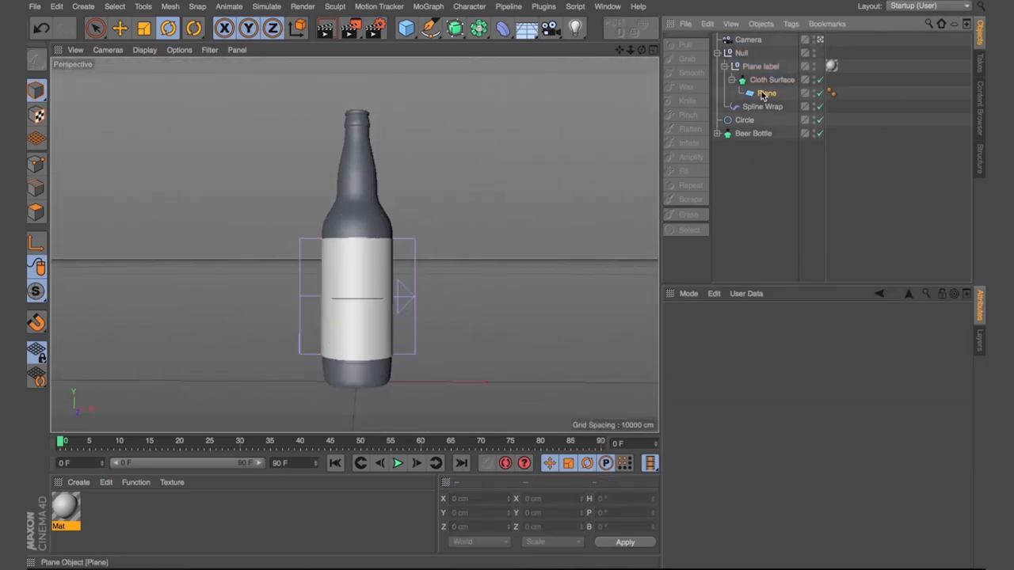
- Collapse the Null so the list shows only Camera, Null and Beer Bottle
left_click(765, 92)
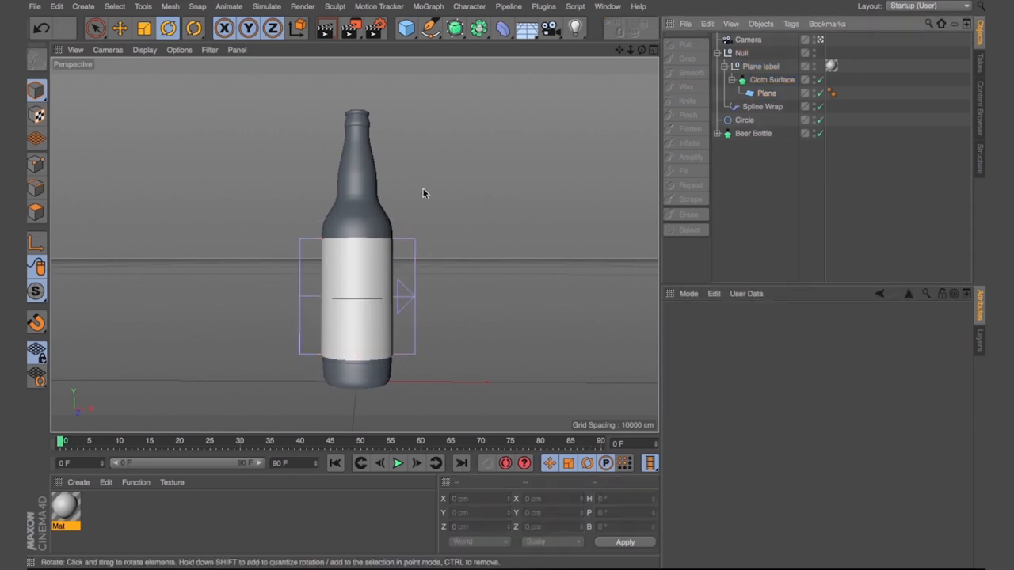
mouse_move(434, 221)
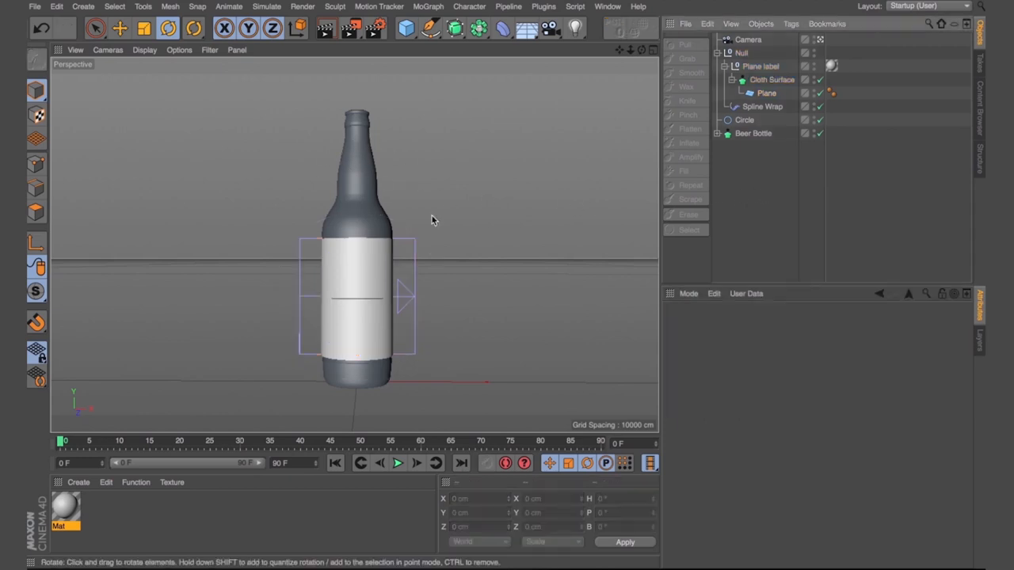
left_click(741, 54)
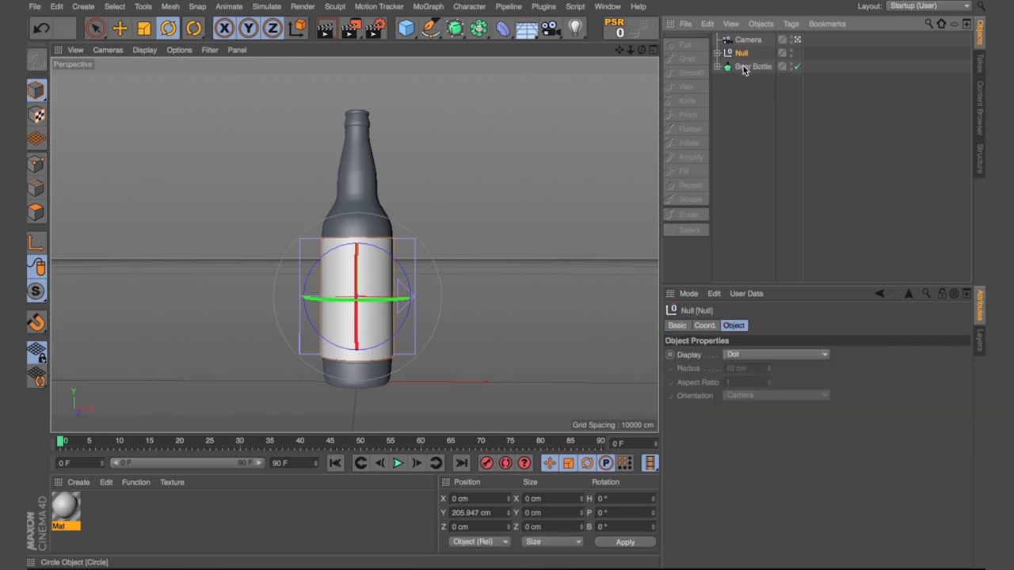
- Rename the label group Null to 'Square label'
left_click(741, 54)
type("quare la")
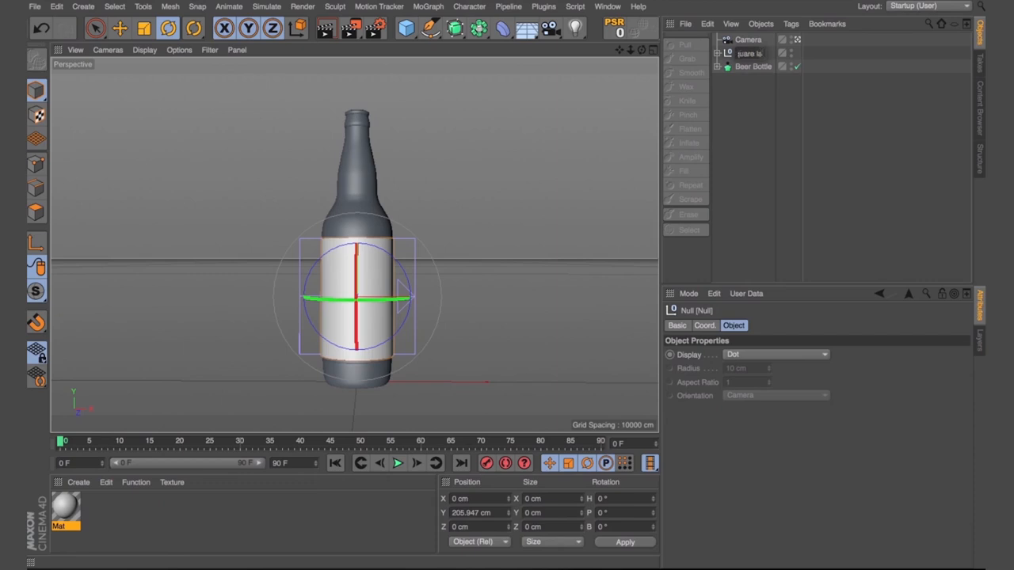
double_click(751, 54)
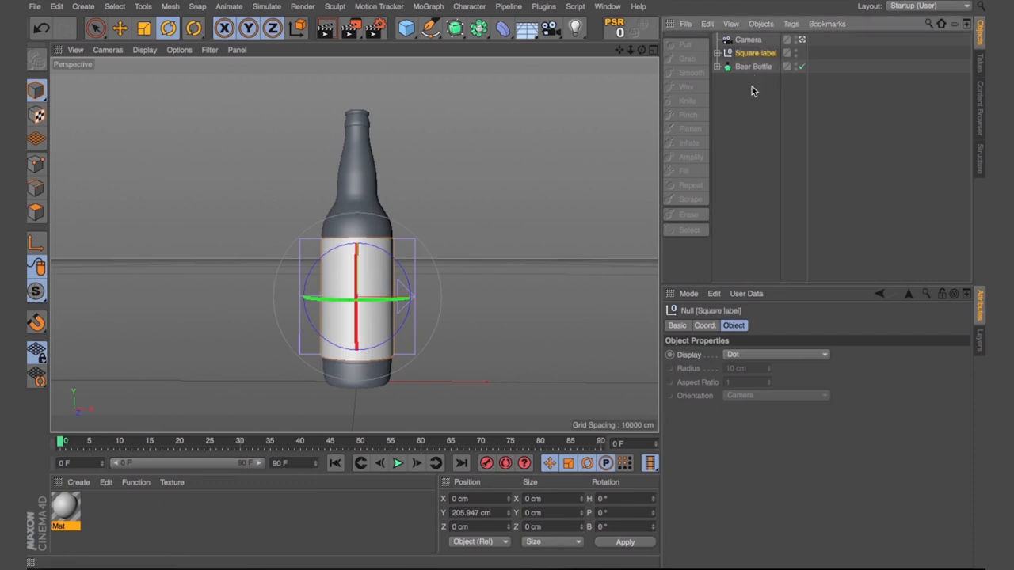
left_click(753, 67)
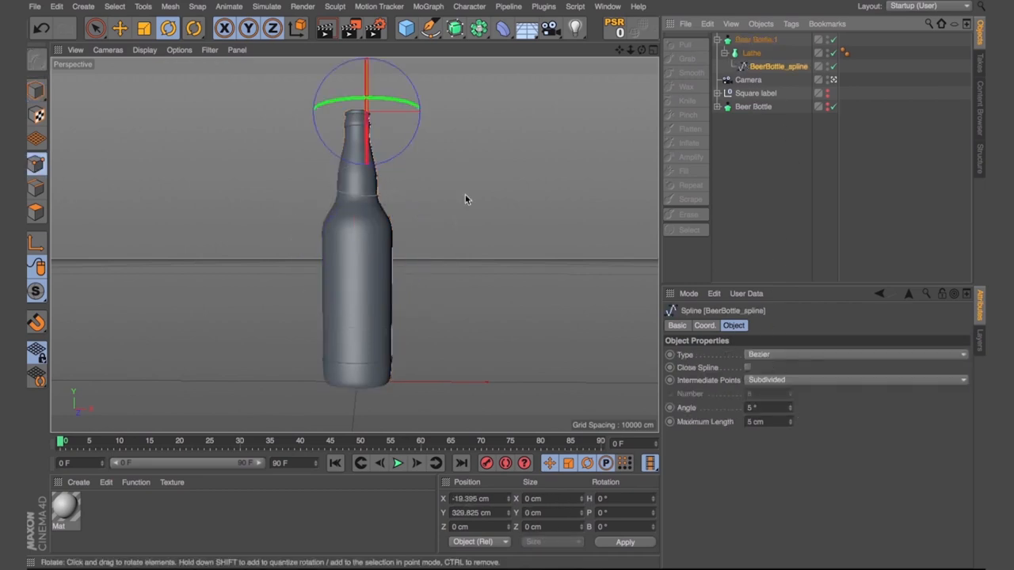
mouse_move(834, 54)
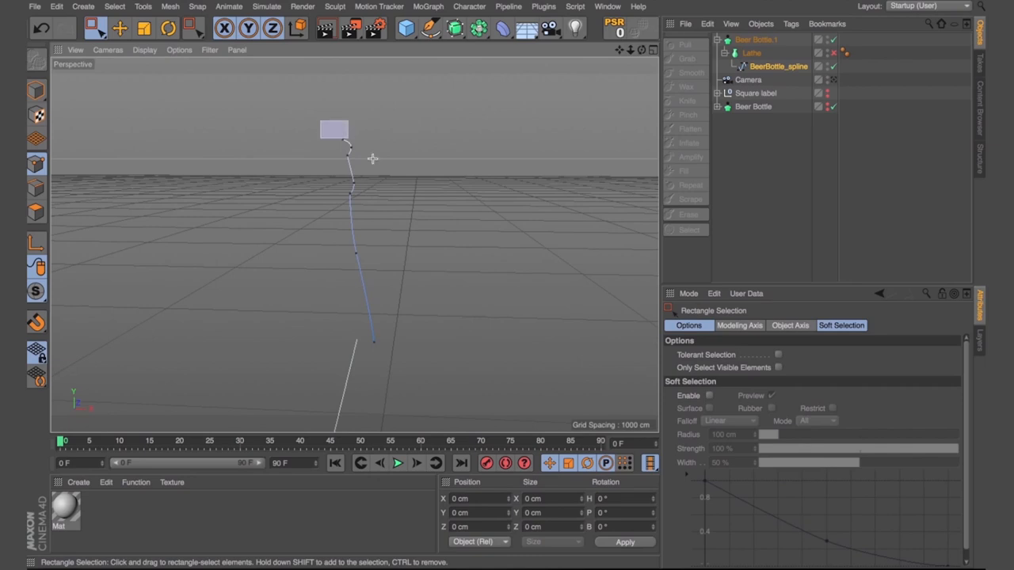
- Trim the duplicated bottle spline to the neck and add a Cloth Surface to it
left_click(351, 166)
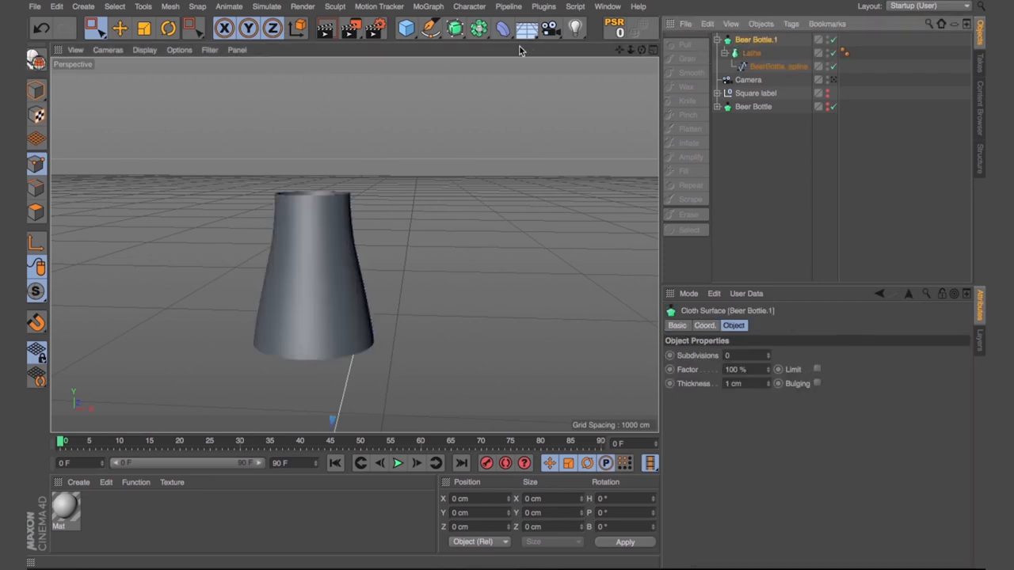
left_click(267, 6)
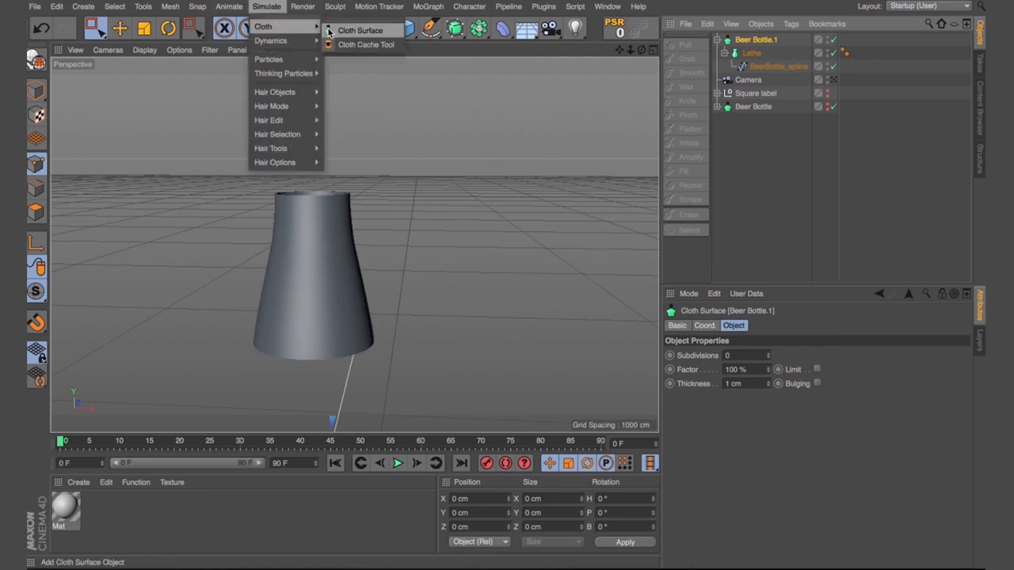
left_click(362, 30)
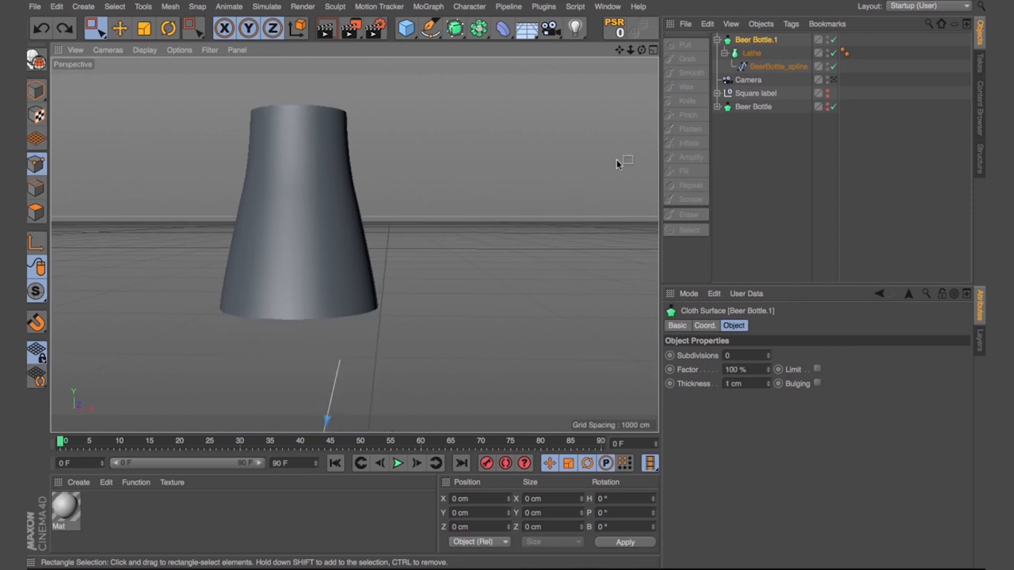
- Move BeerBottle_spline points in Points mode so the duplicate matches the neck curve
left_click(779, 67)
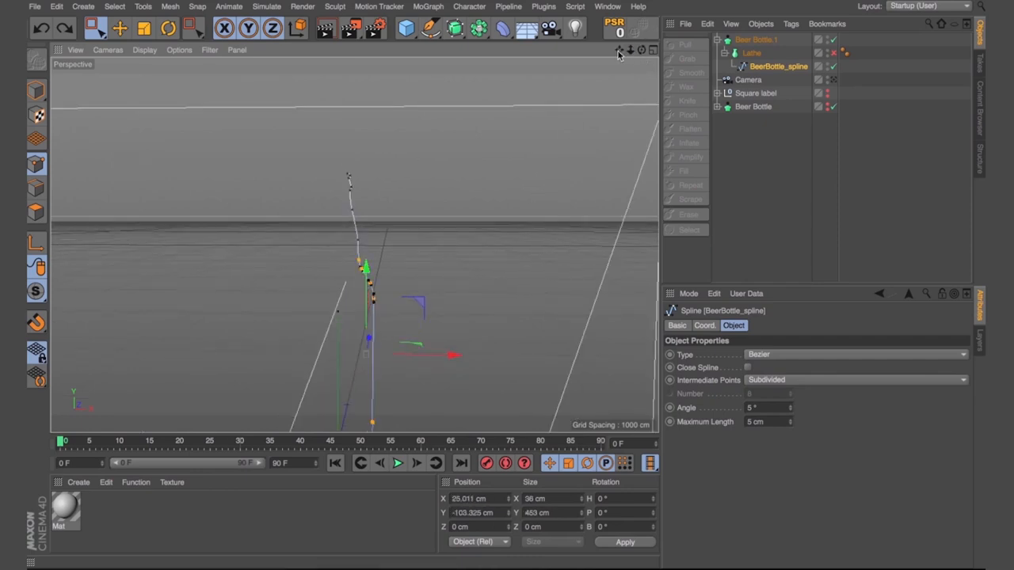
left_click_drag(299, 174, 438, 406)
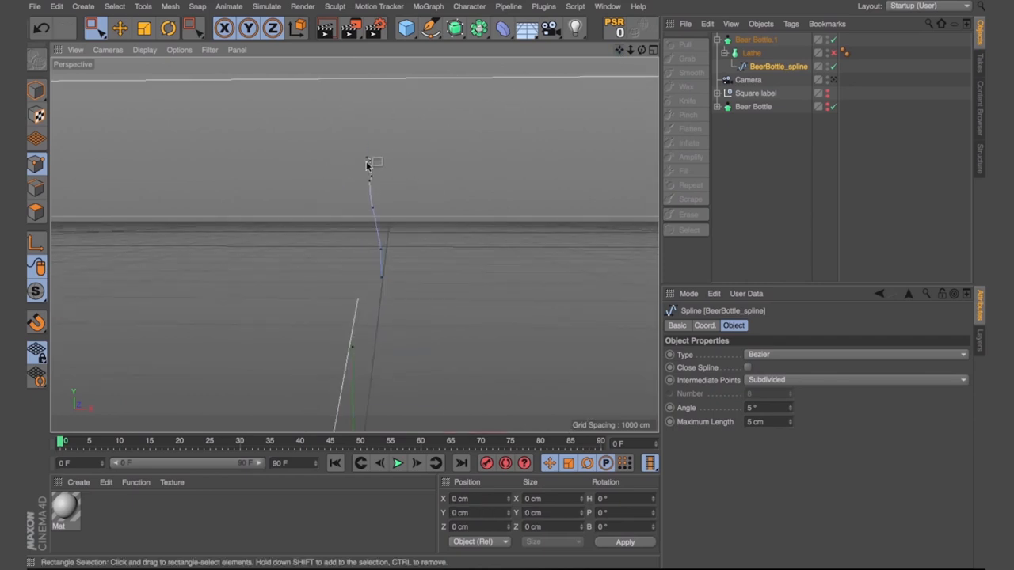
left_click(372, 162)
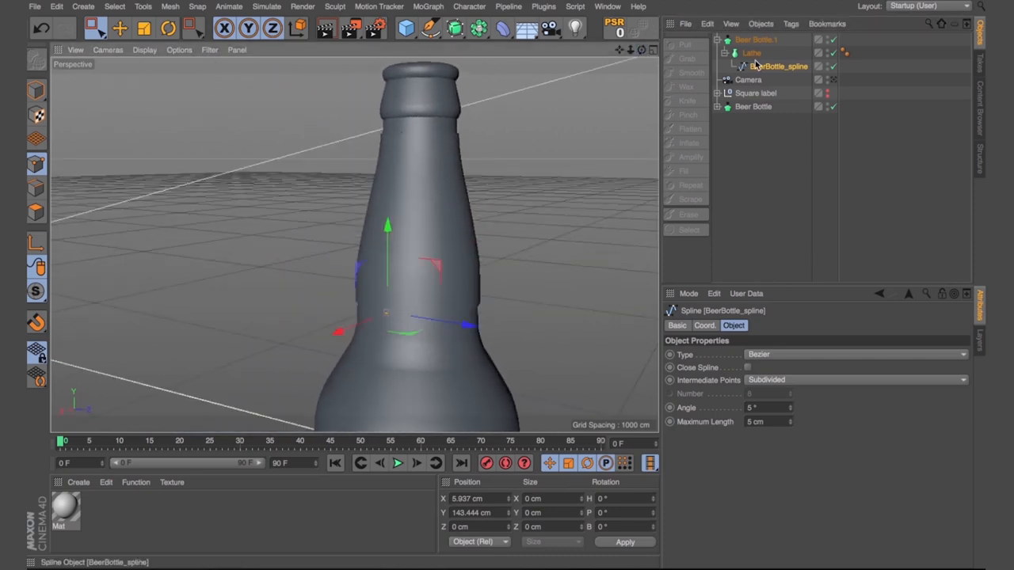
- Apply the white material to the neck lathe and rename its group 'Top Label'
left_click(751, 52)
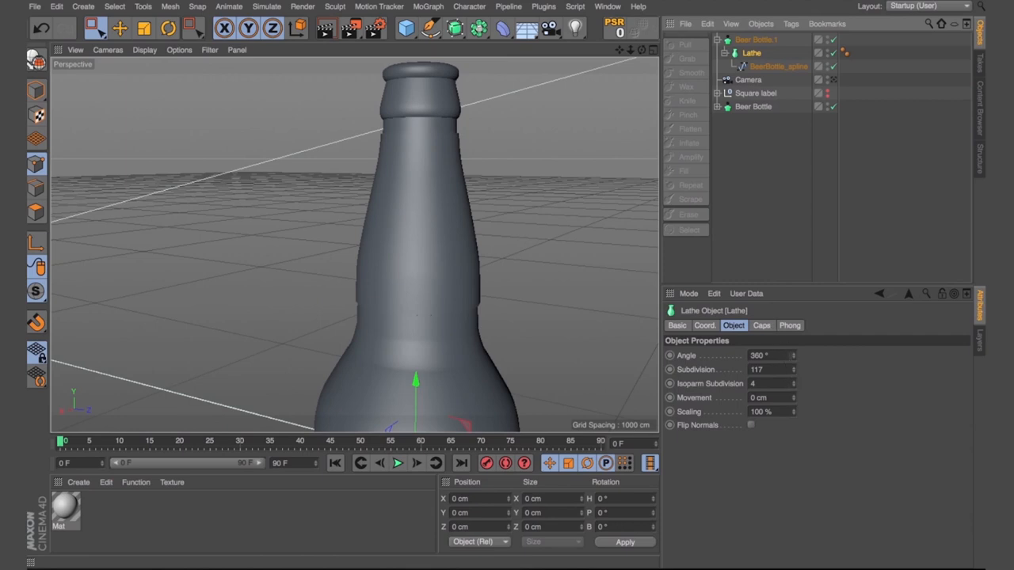
left_click_drag(768, 355, 757, 355)
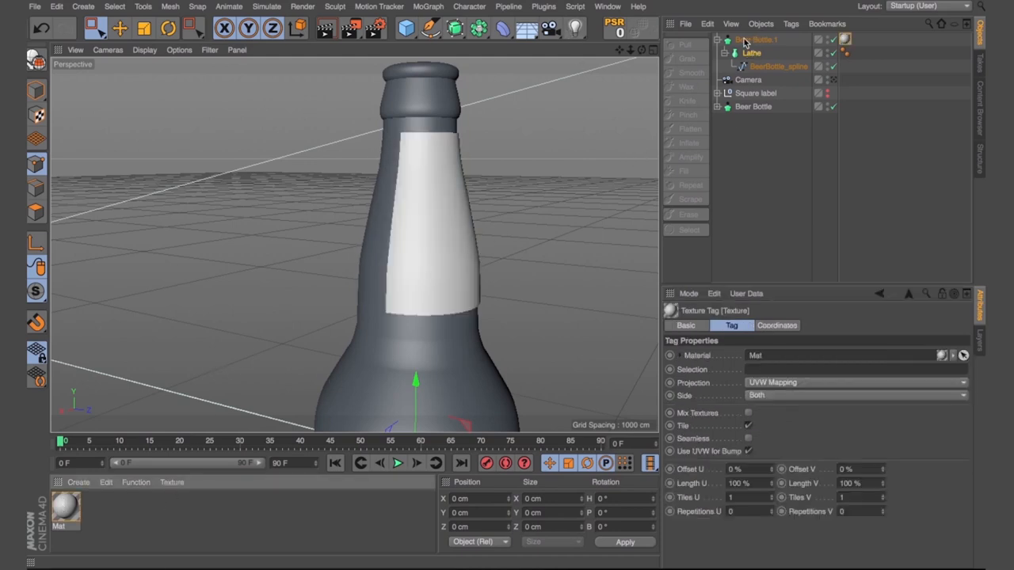
left_click(759, 40)
type("Top Label")
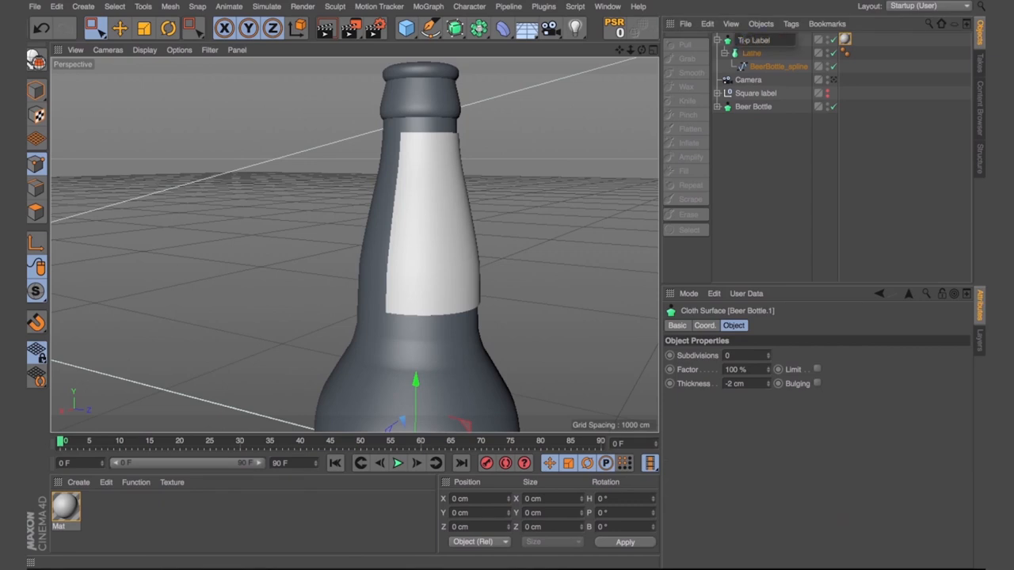
left_click(717, 39)
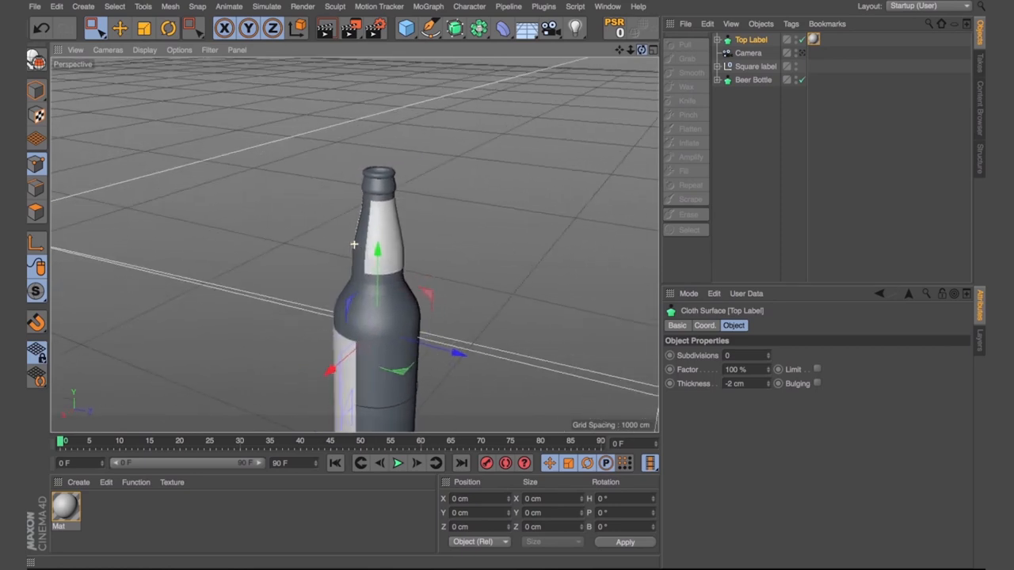
- Expand Top Label to check its Lathe and spline hierarchy
left_click(716, 40)
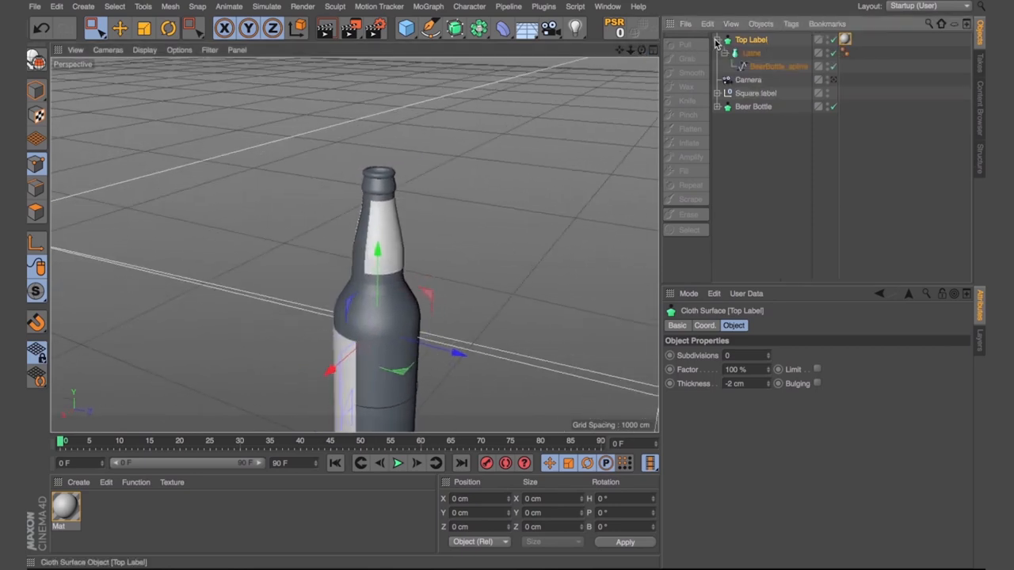
left_click(751, 54)
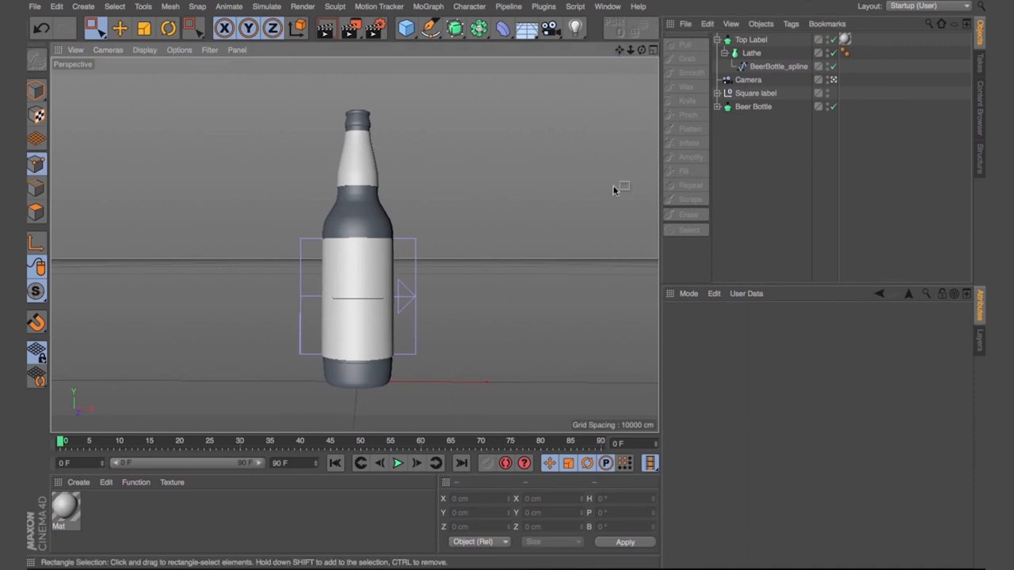
mouse_move(481, 195)
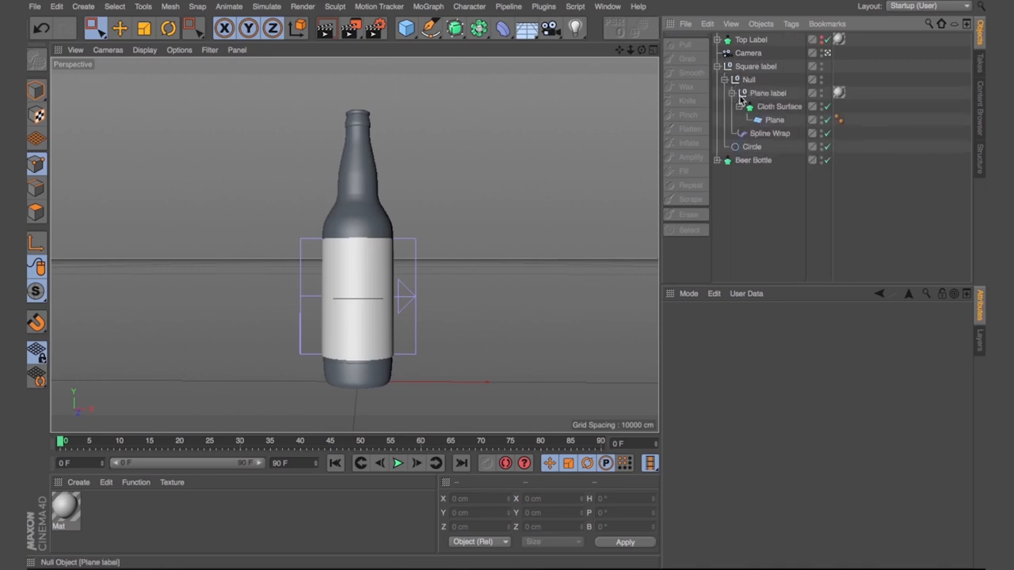
- Hide the square label's Plane and try a test Disc, then remove it again
left_click(741, 92)
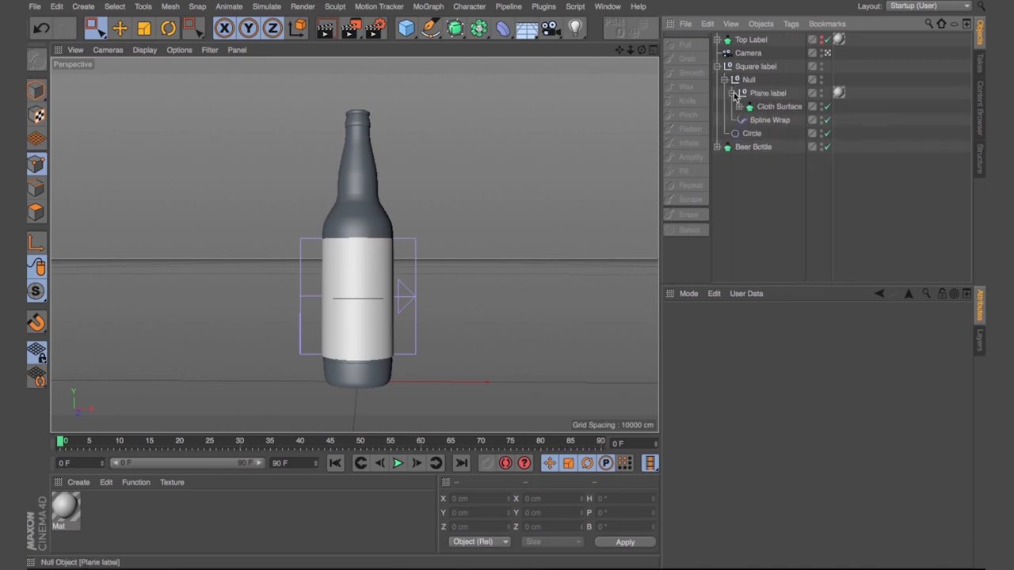
left_click(767, 92)
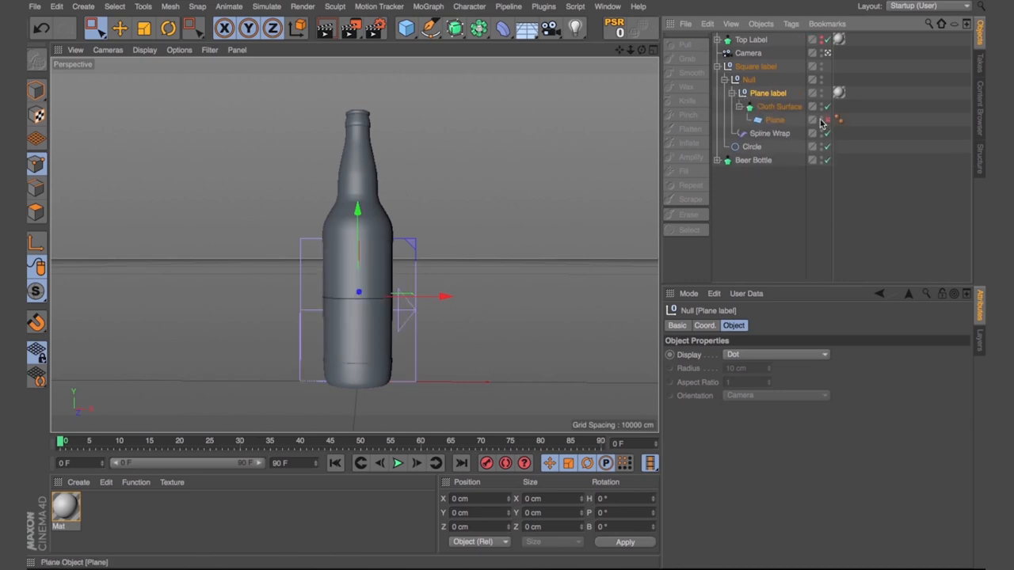
left_click(774, 120)
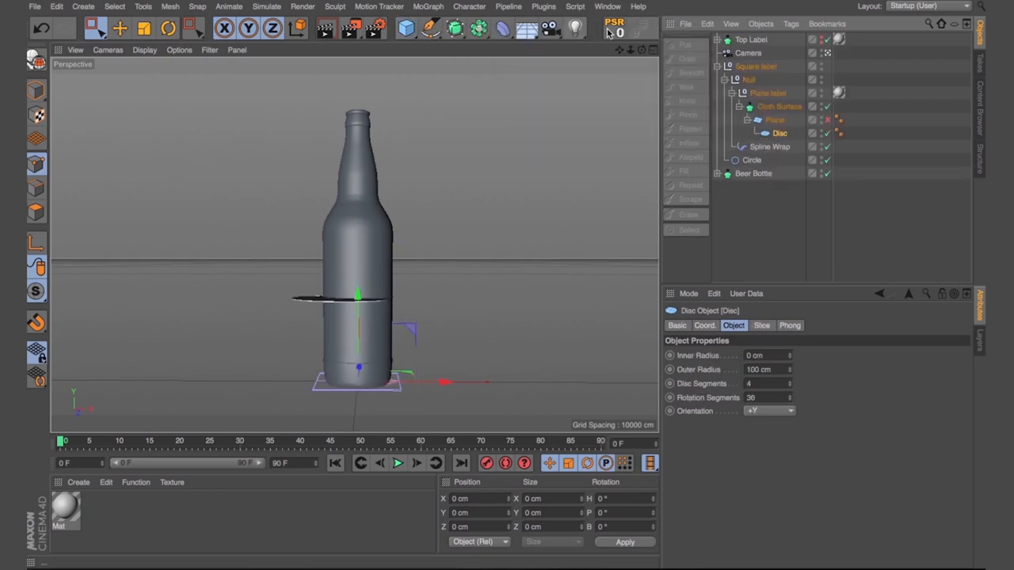
left_click(770, 146)
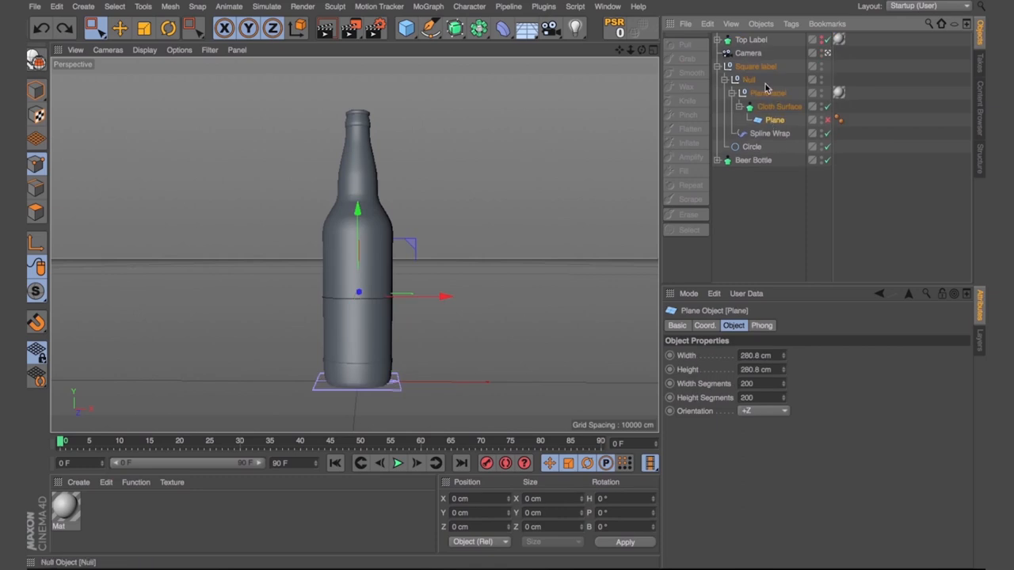
left_click(406, 28)
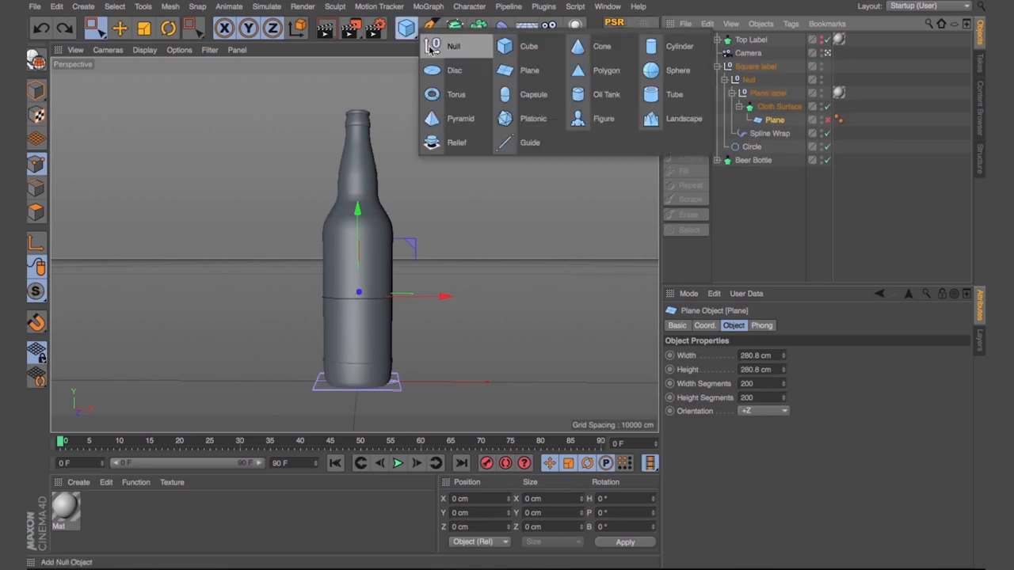
- Add a Disc with +Z orientation under the label's Cloth Surface so it wraps as a round label
left_click(454, 70)
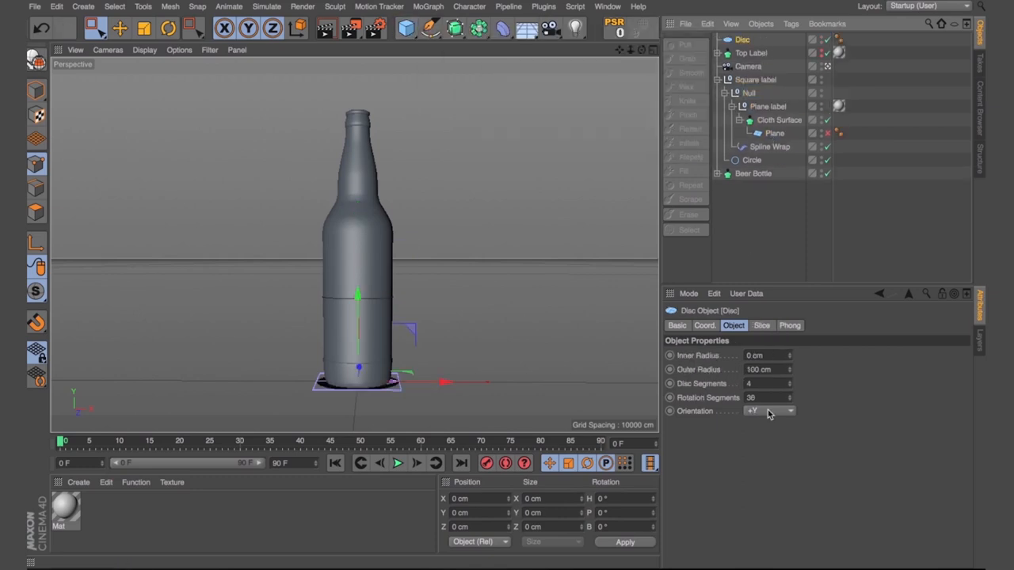
left_click(768, 410)
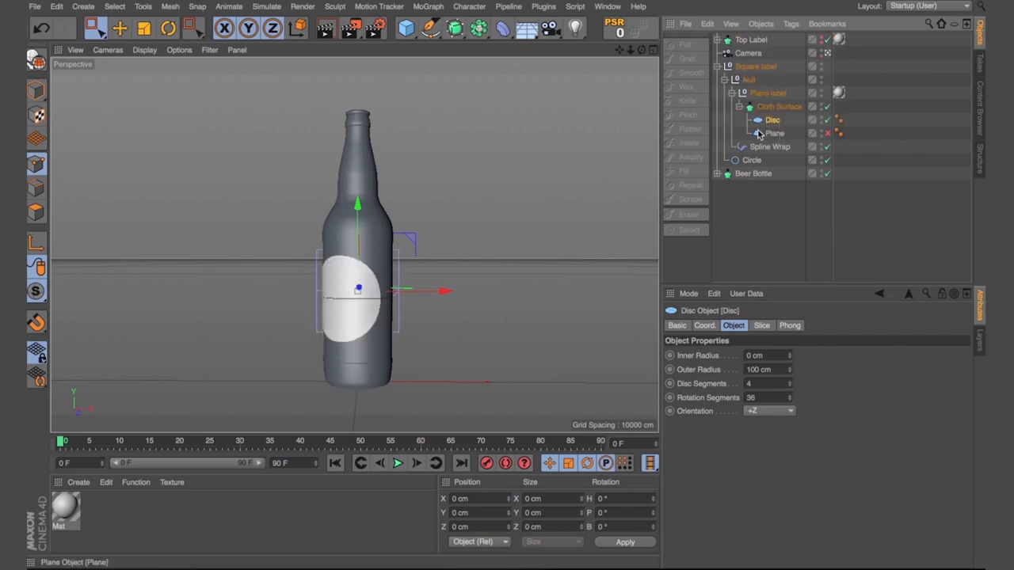
left_click(168, 29)
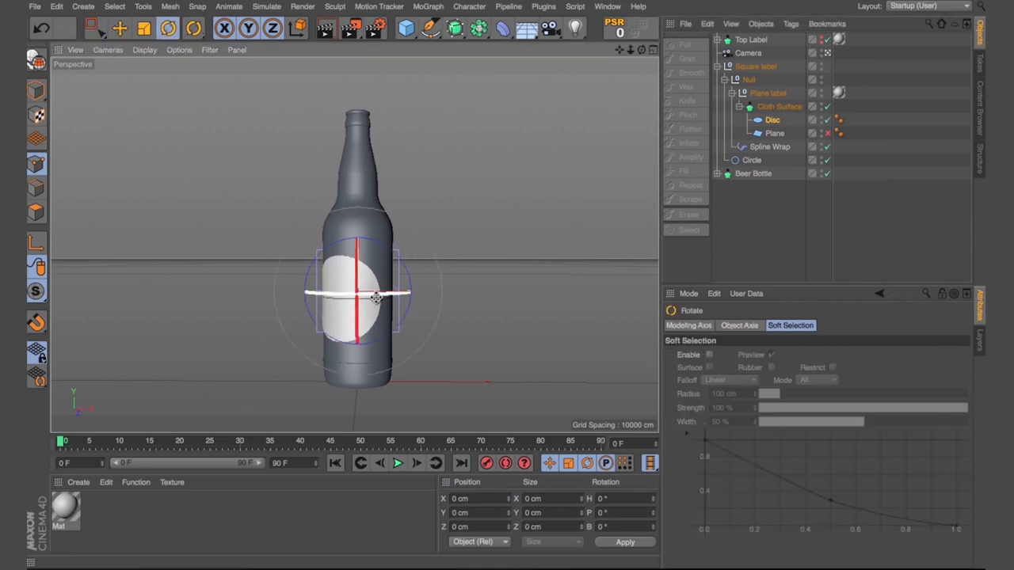
left_click(751, 159)
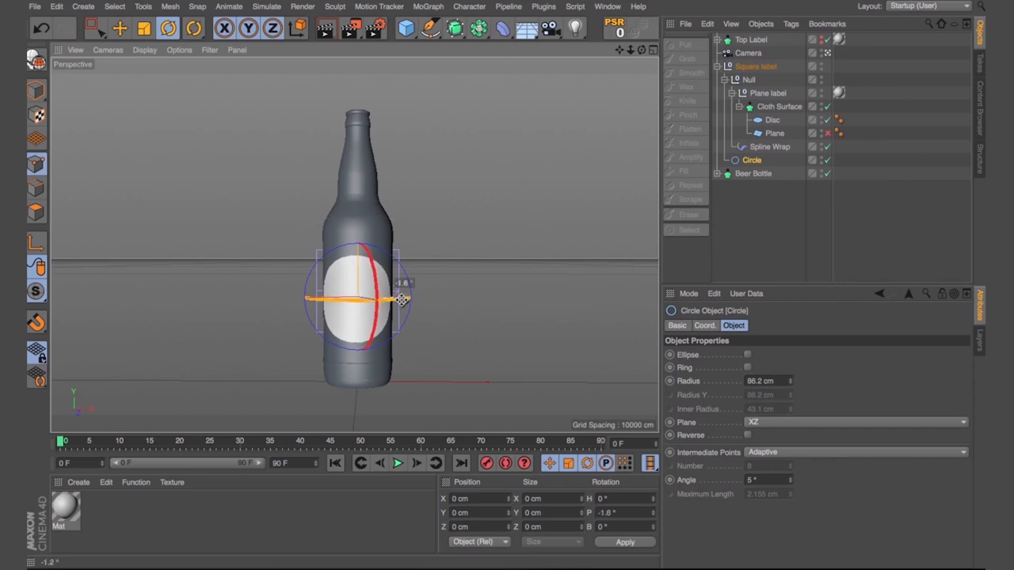
left_click(773, 121)
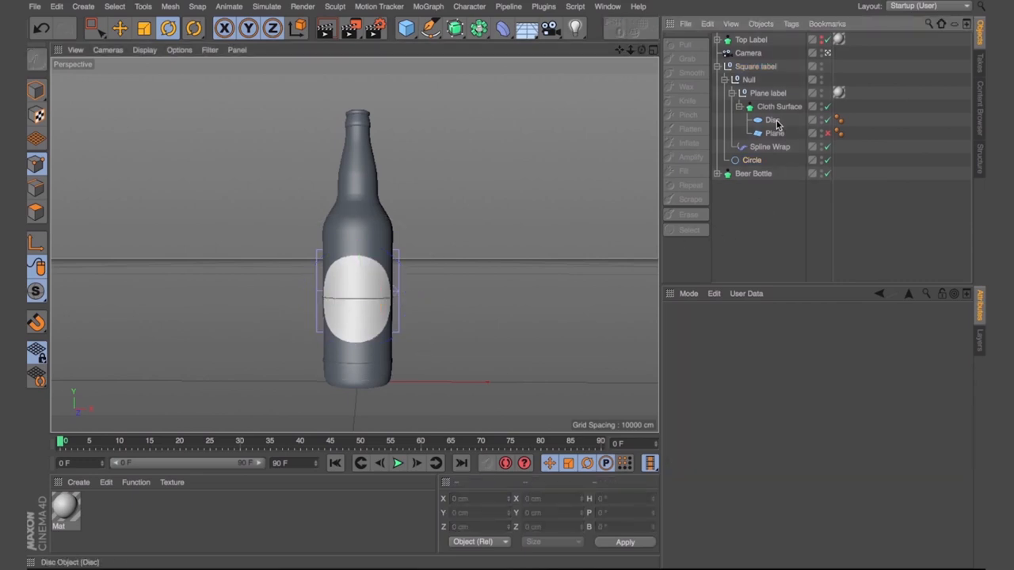
- Duplicate the Plane label group as 'Disc label' and keep the wrapped disc inside it
left_click(767, 92)
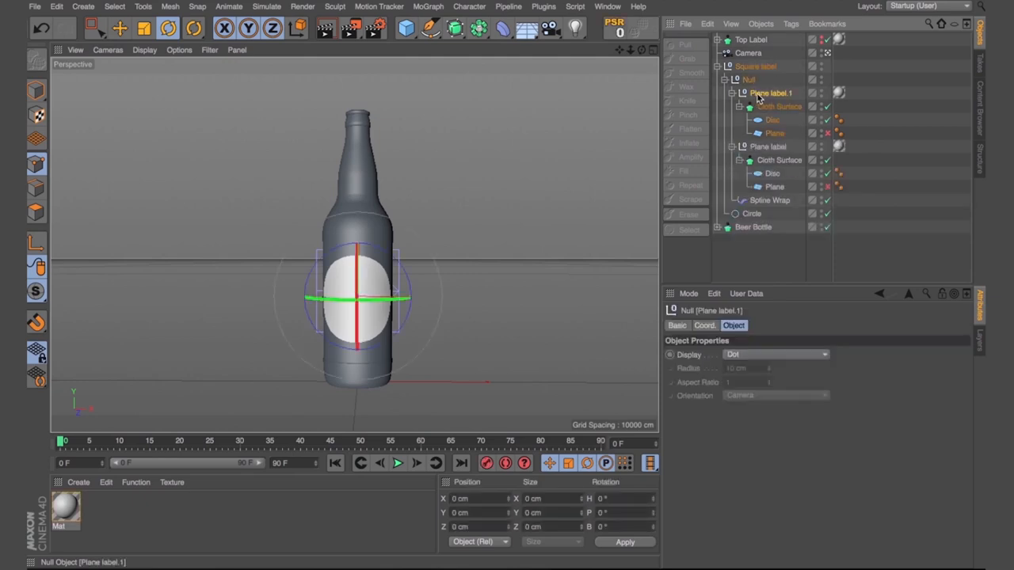
double_click(770, 92)
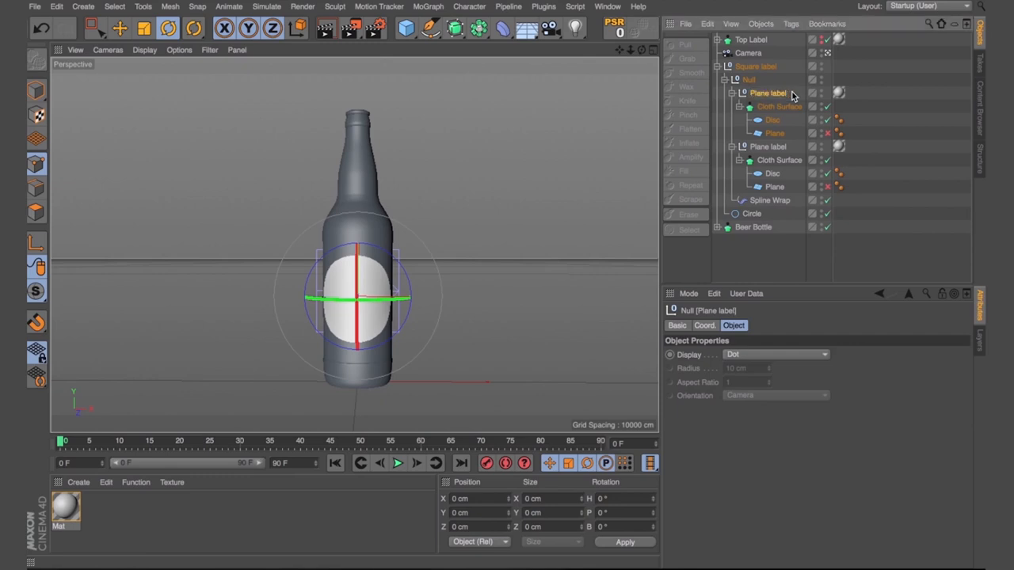
left_click(773, 120)
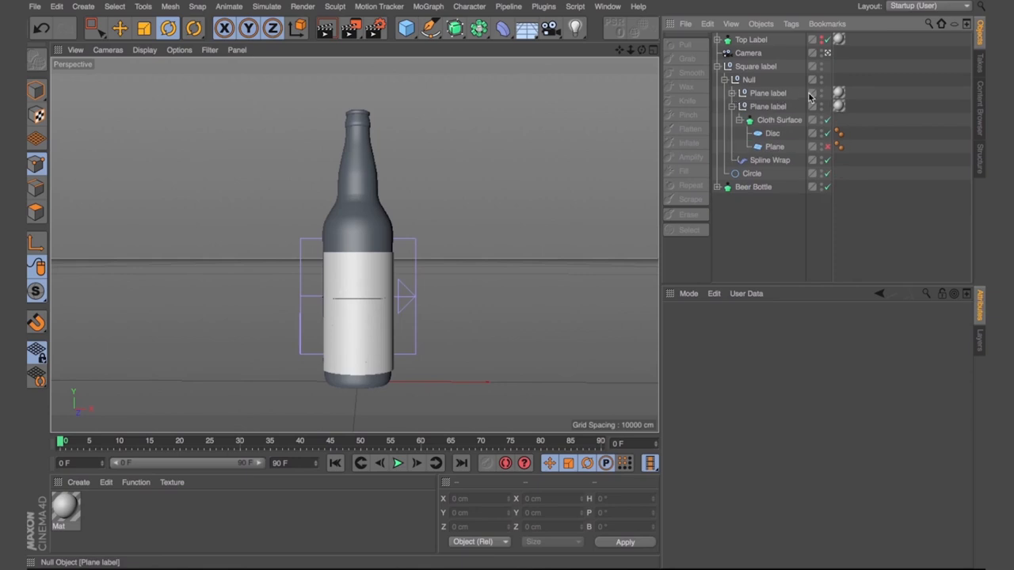
left_click(766, 106)
type("Disc")
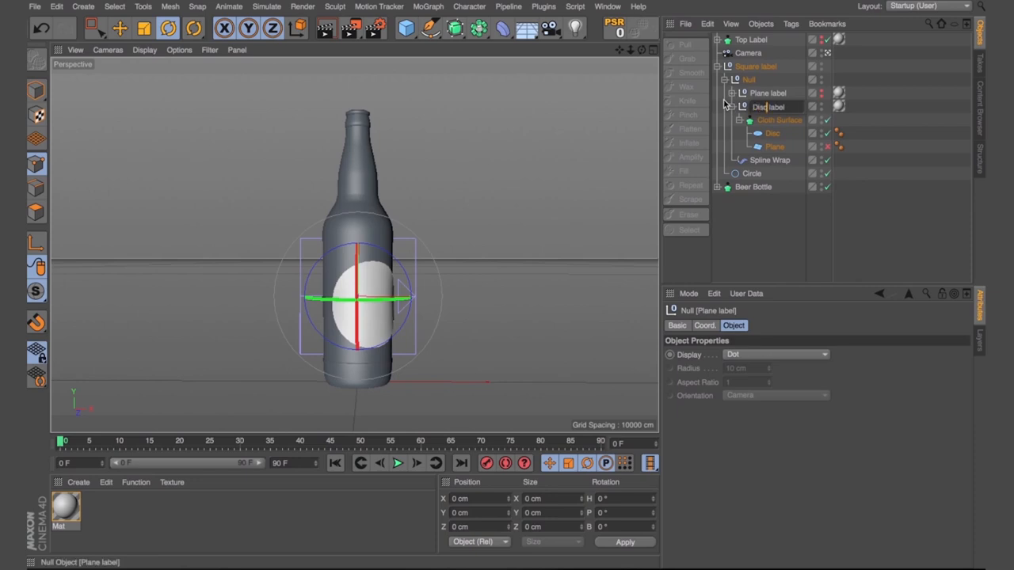
left_click(766, 106)
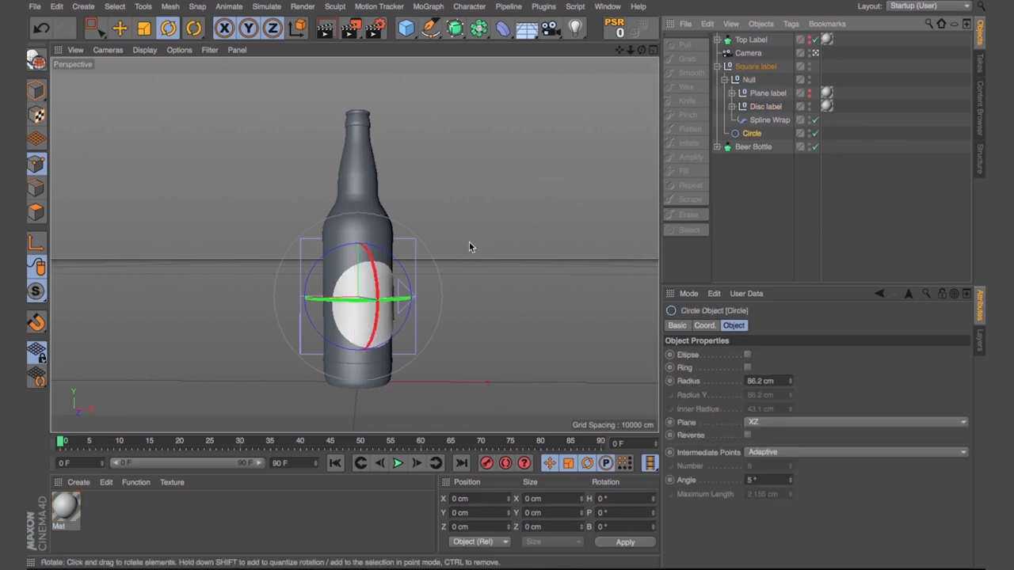
left_click_drag(388, 298, 298, 300)
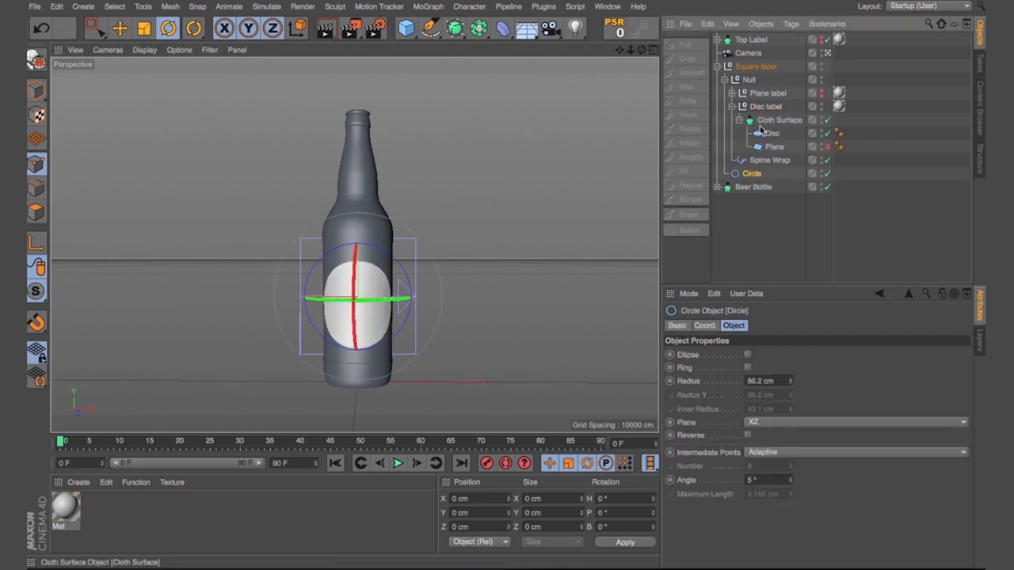
- Scale the round disc label along X into a wider oval on the bottle body
left_click(773, 133)
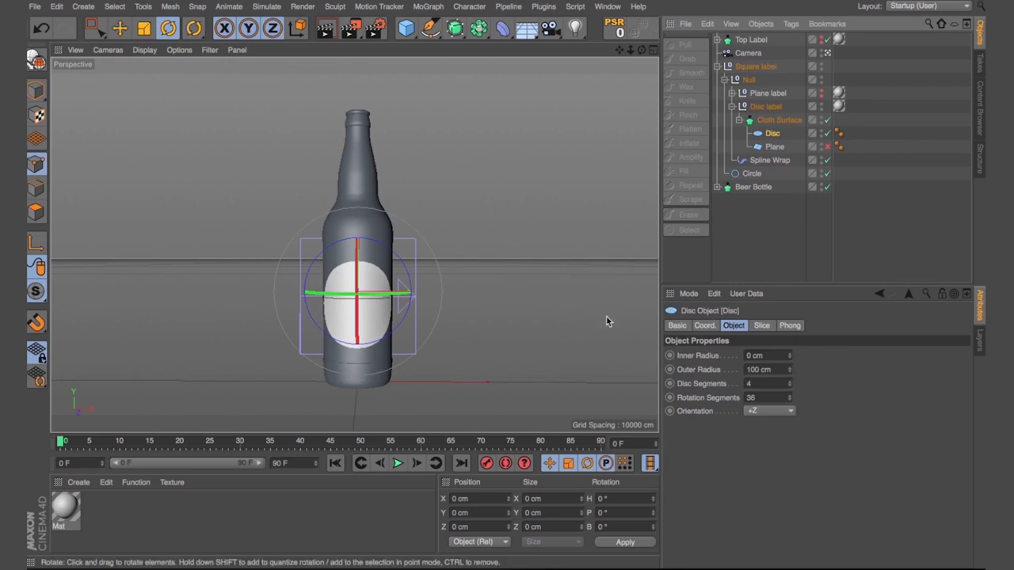
mouse_move(440, 317)
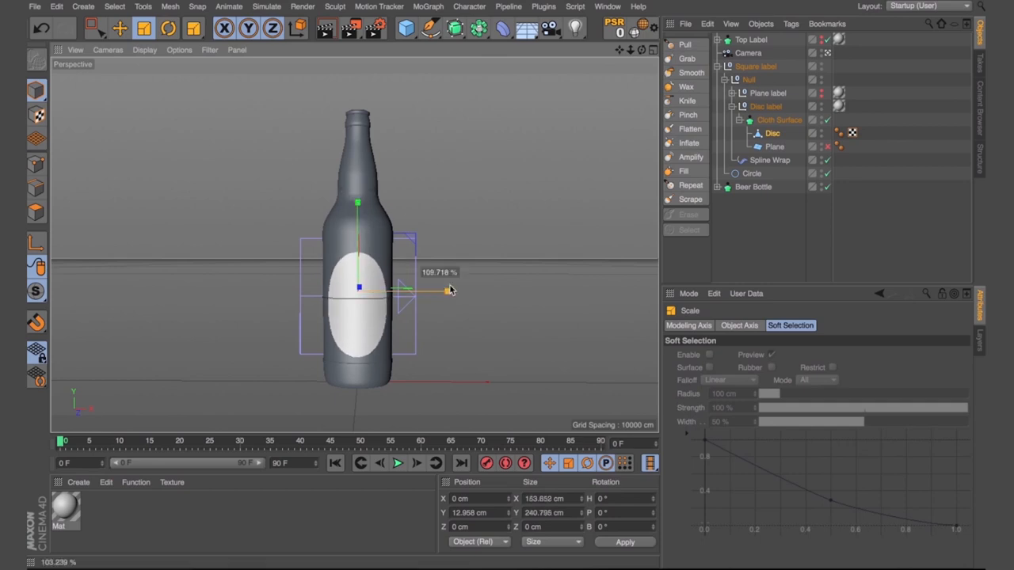
left_click_drag(444, 290, 463, 287)
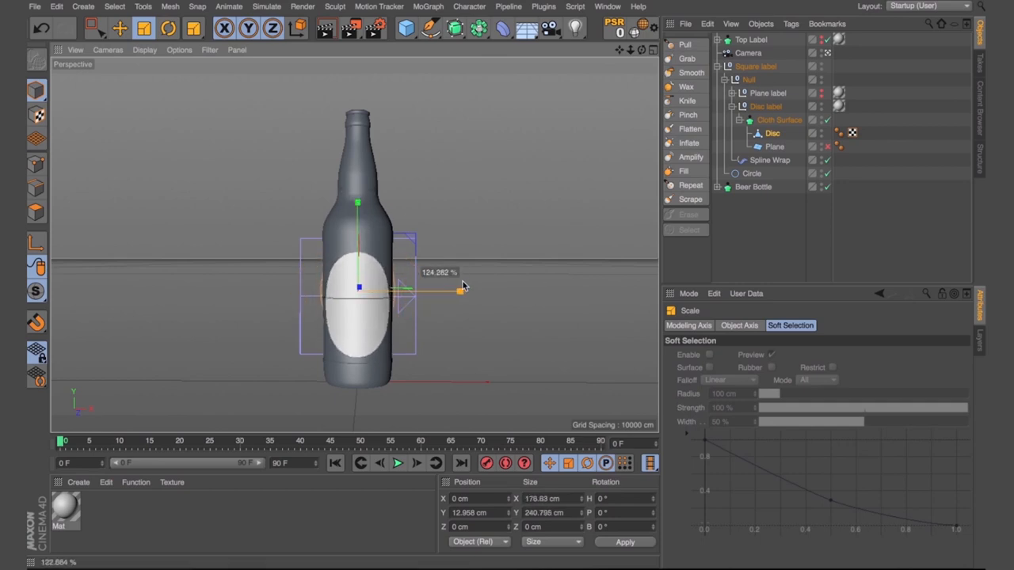
left_click_drag(459, 288, 466, 289)
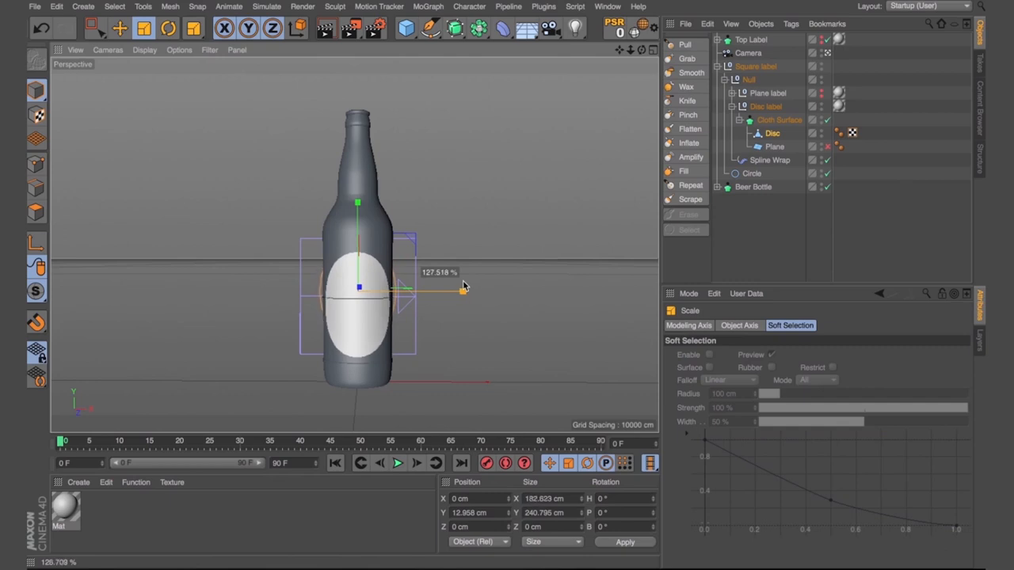
left_click_drag(462, 289, 447, 291)
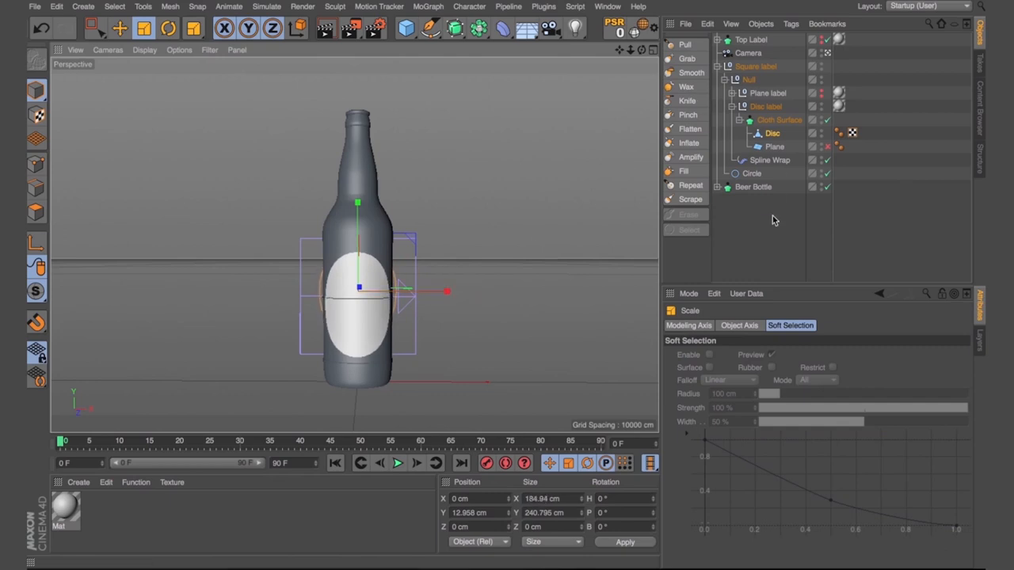